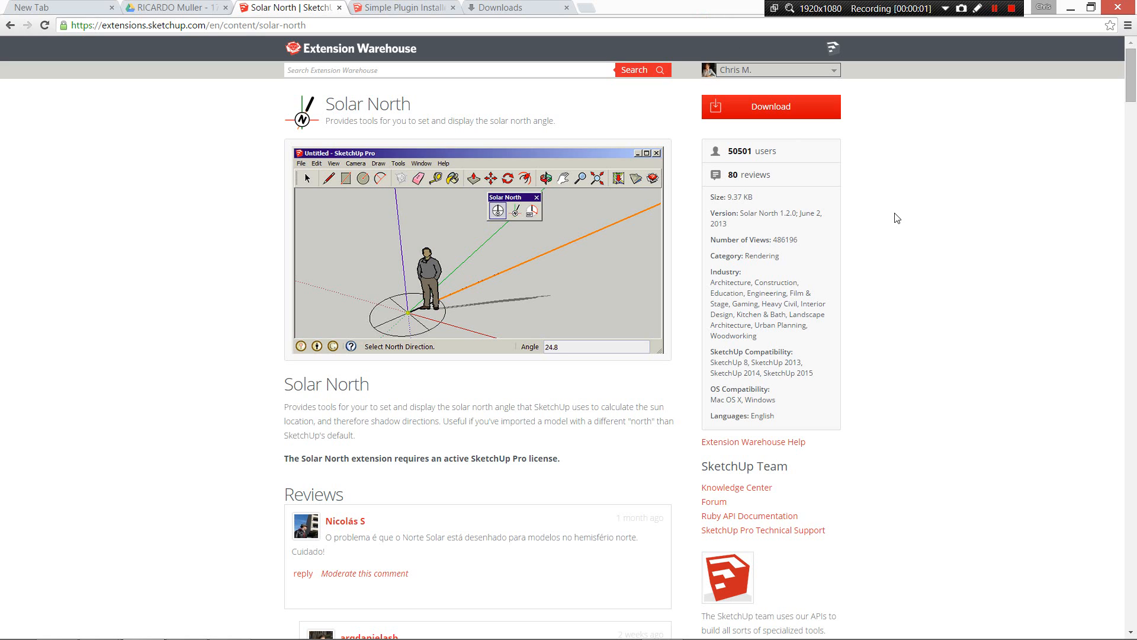
{"action": "mouse_move", "coordinate": [907, 248]}
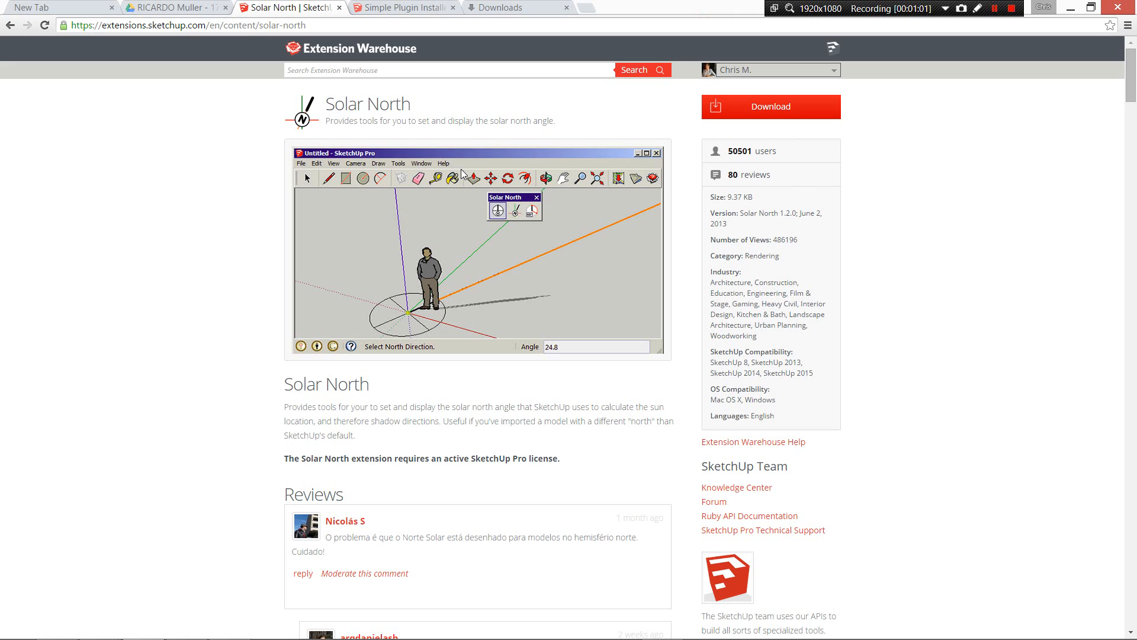
{"action": "mouse_move", "coordinate": [278, 190]}
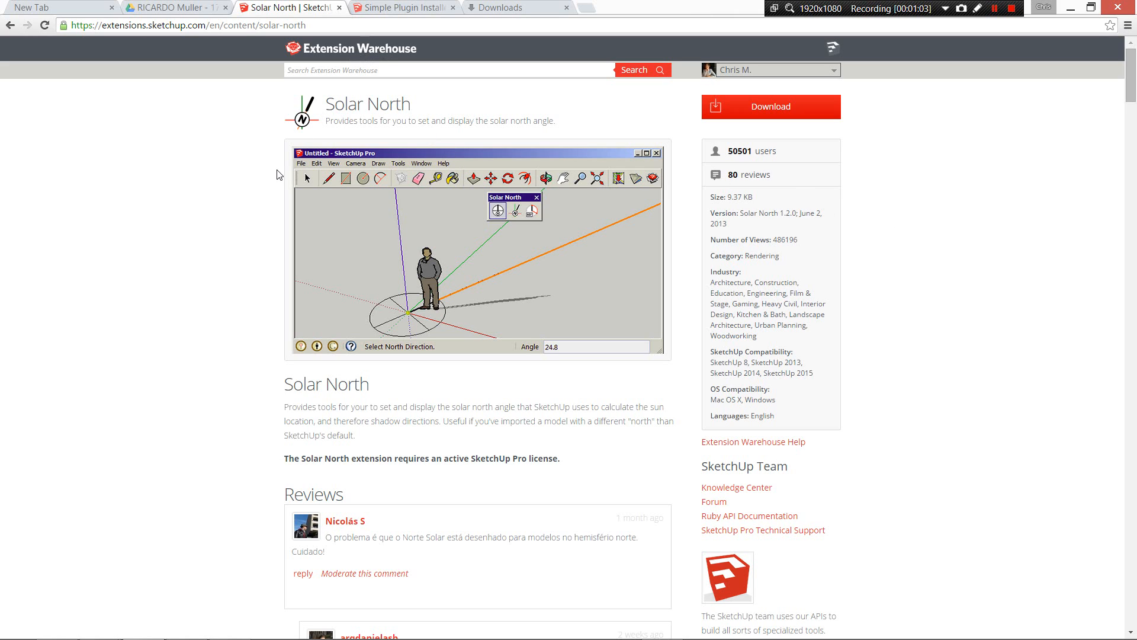
{"action": "mouse_move", "coordinate": [185, 192]}
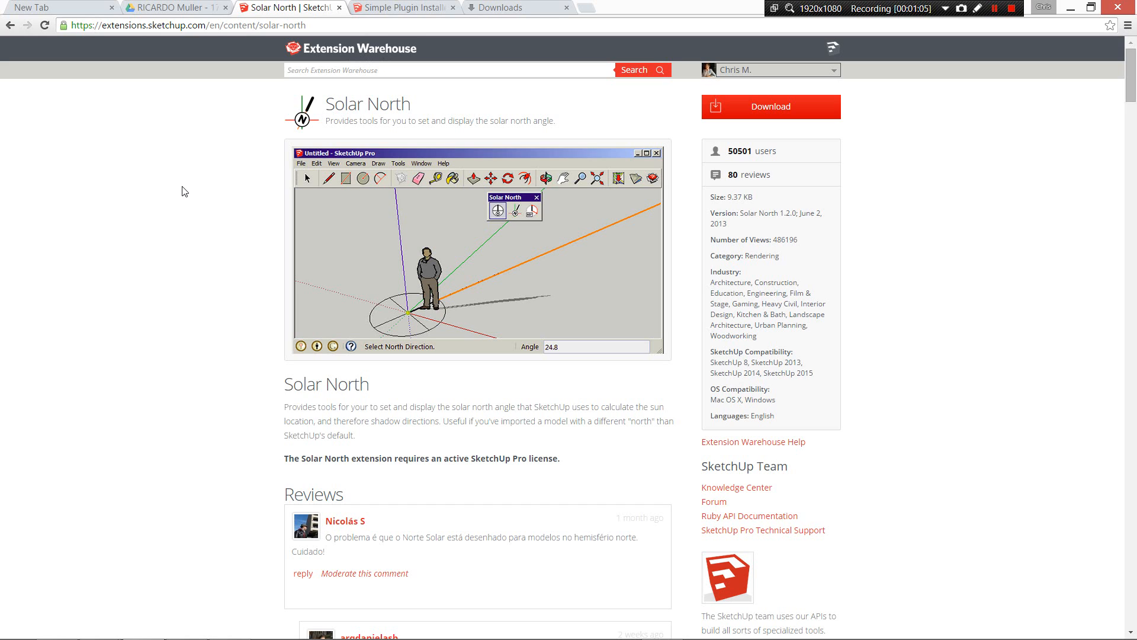
{"action": "mouse_move", "coordinate": [199, 272]}
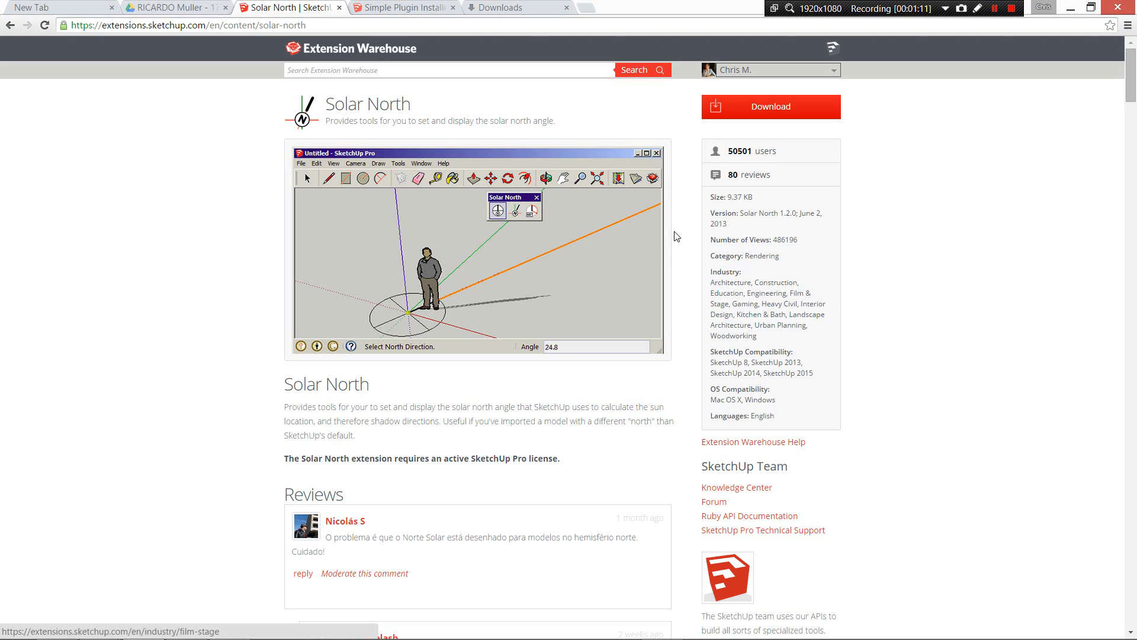
{"action": "mouse_move", "coordinate": [662, 281]}
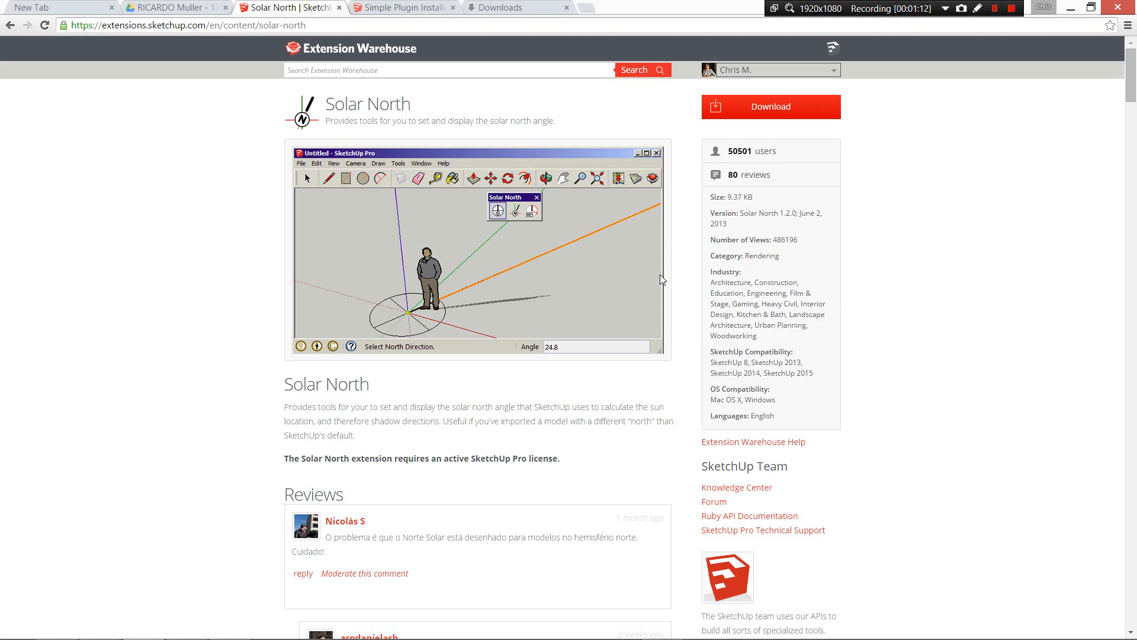
{"action": "mouse_move", "coordinate": [661, 226]}
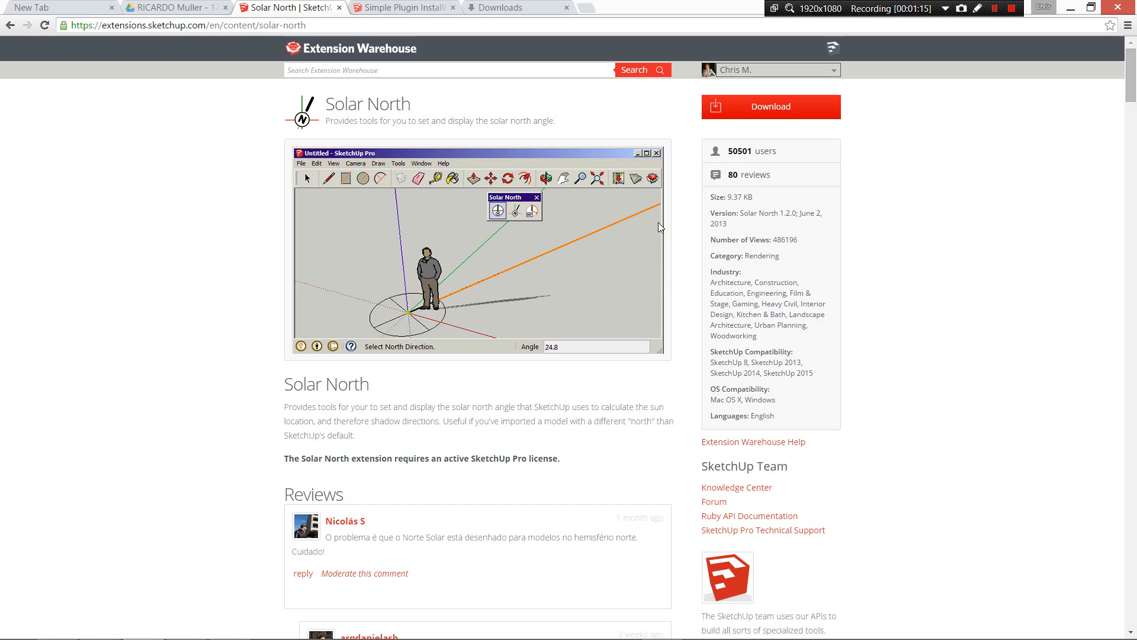
{"action": "mouse_move", "coordinate": [685, 211]}
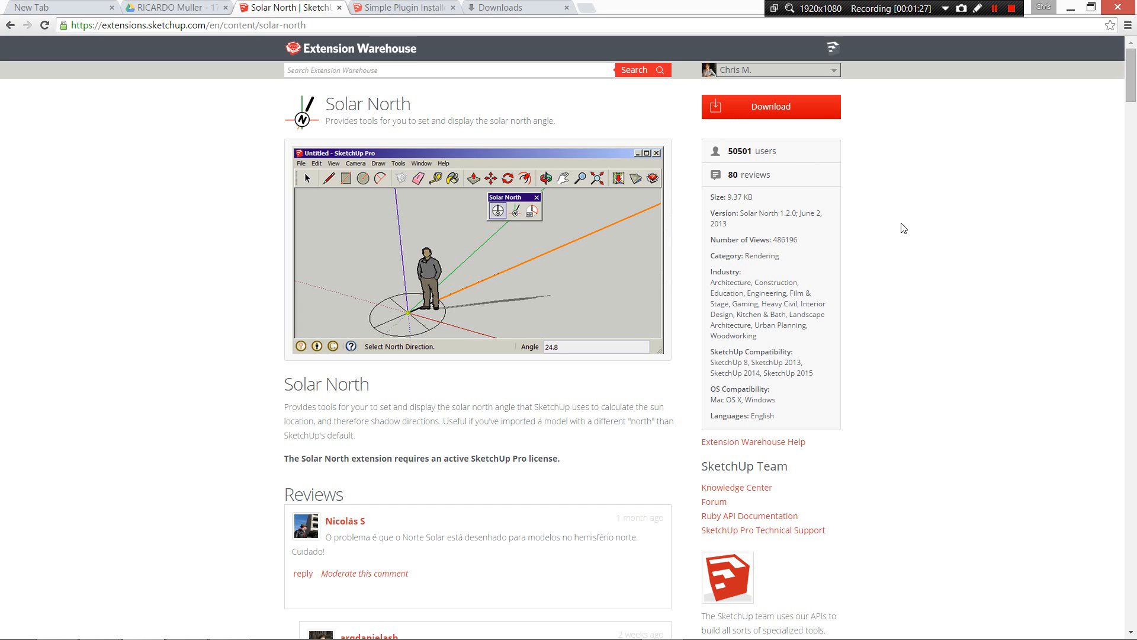
{"action": "mouse_move", "coordinate": [743, 134]}
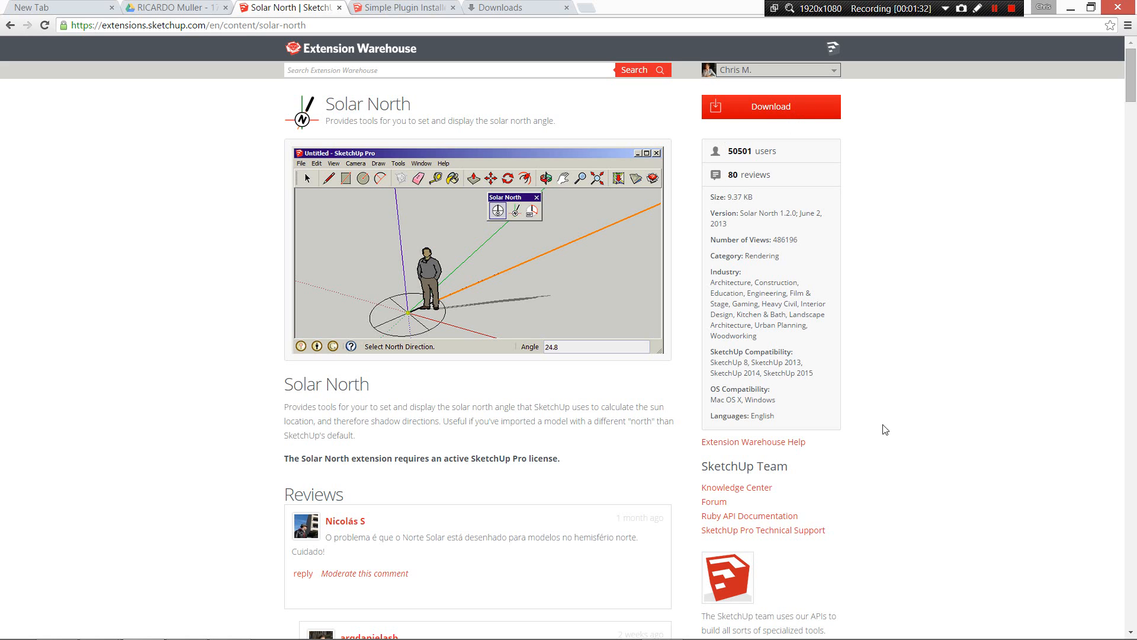
{"action": "mouse_move", "coordinate": [572, 237]}
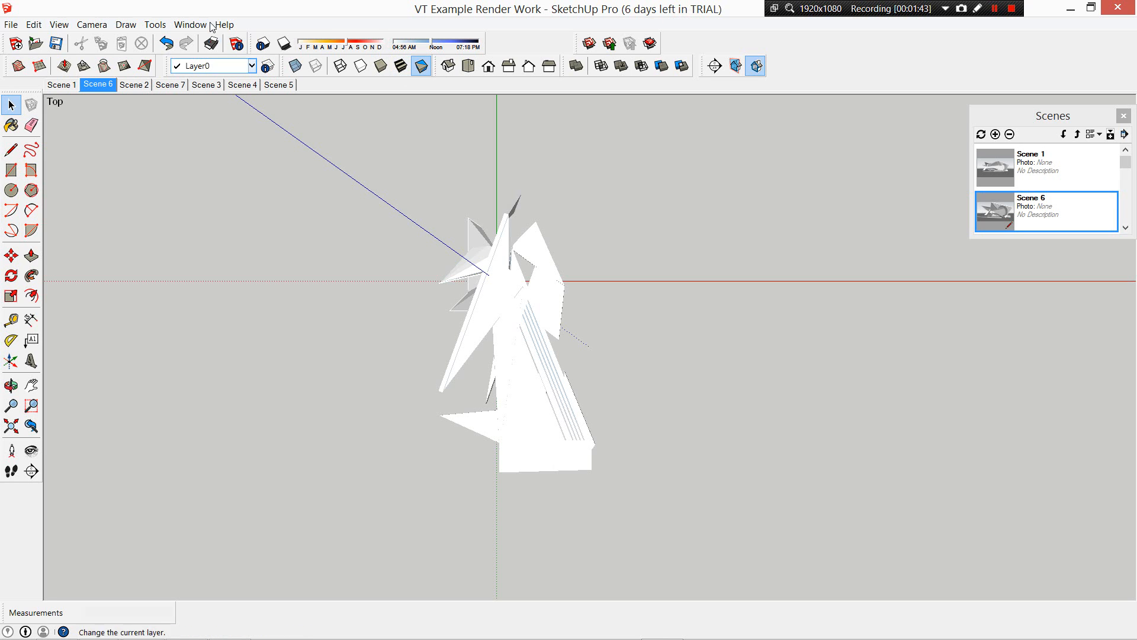
Install the Solar North extension from su_solarnorth_120_0.rbz in Downloads via Preferences.
{"action": "left_click", "coordinate": [190, 24]}
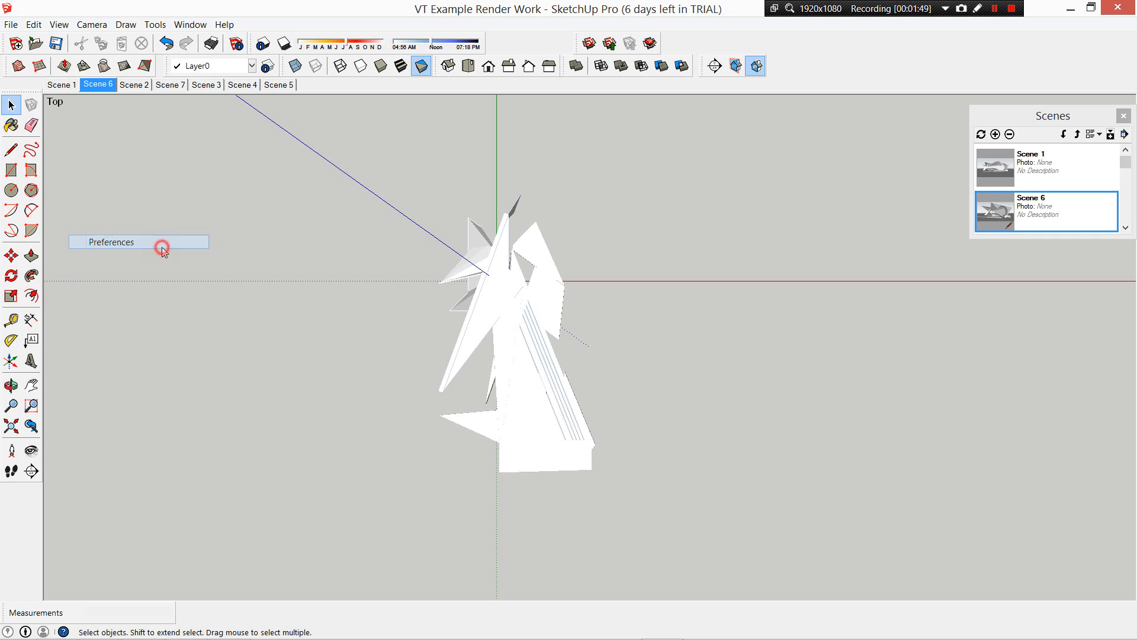
{"action": "left_click", "coordinate": [139, 242]}
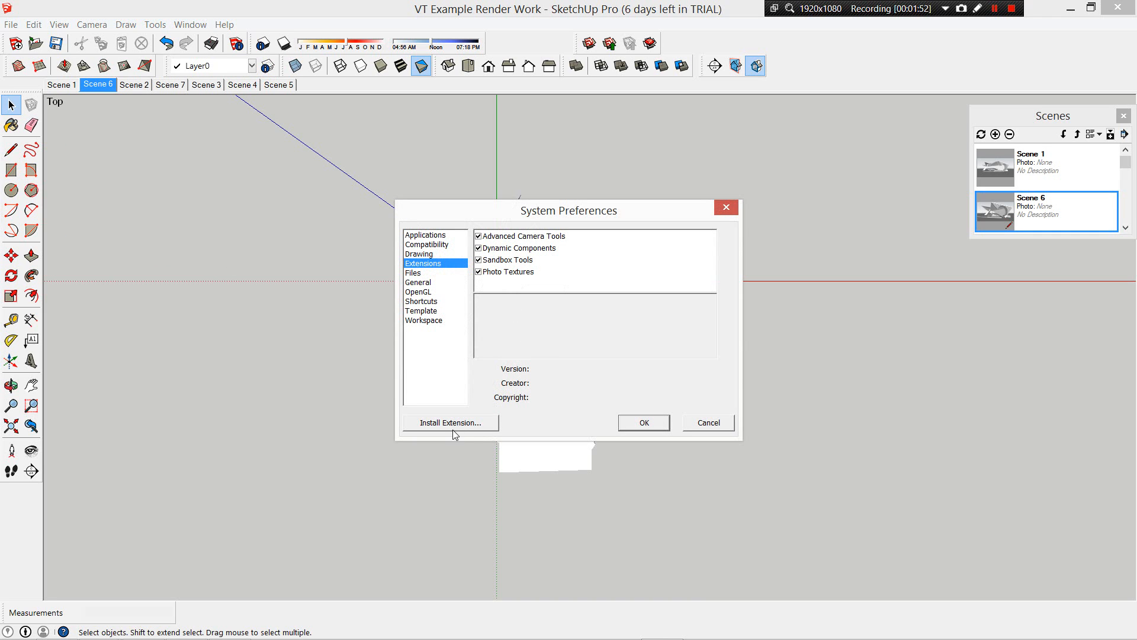
{"action": "left_click", "coordinate": [451, 422]}
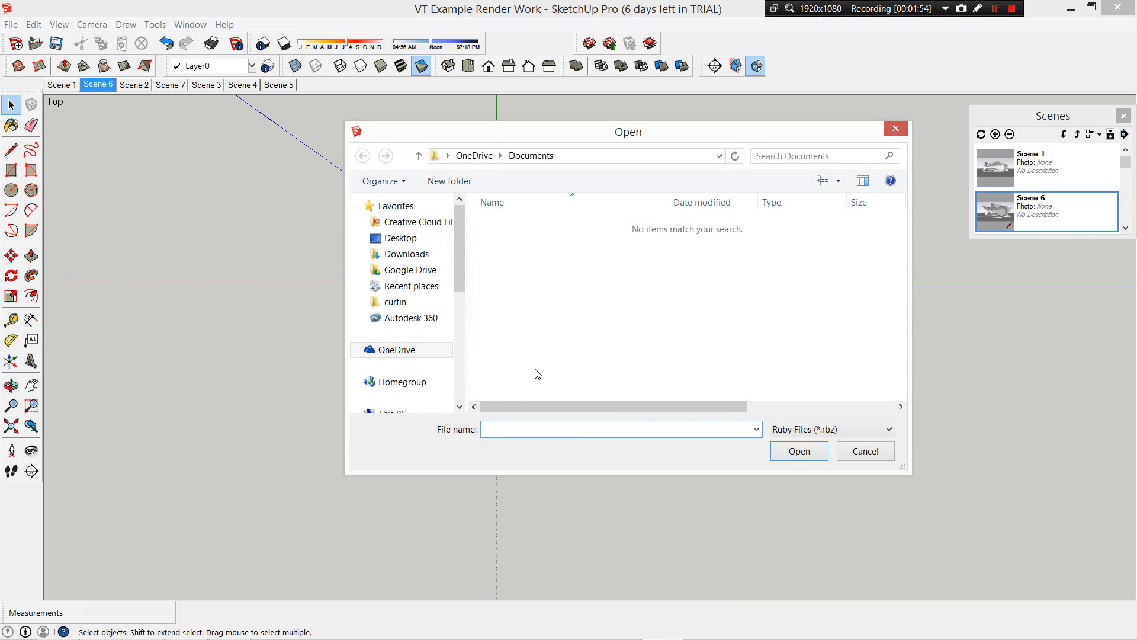
{"action": "left_click", "coordinate": [406, 254]}
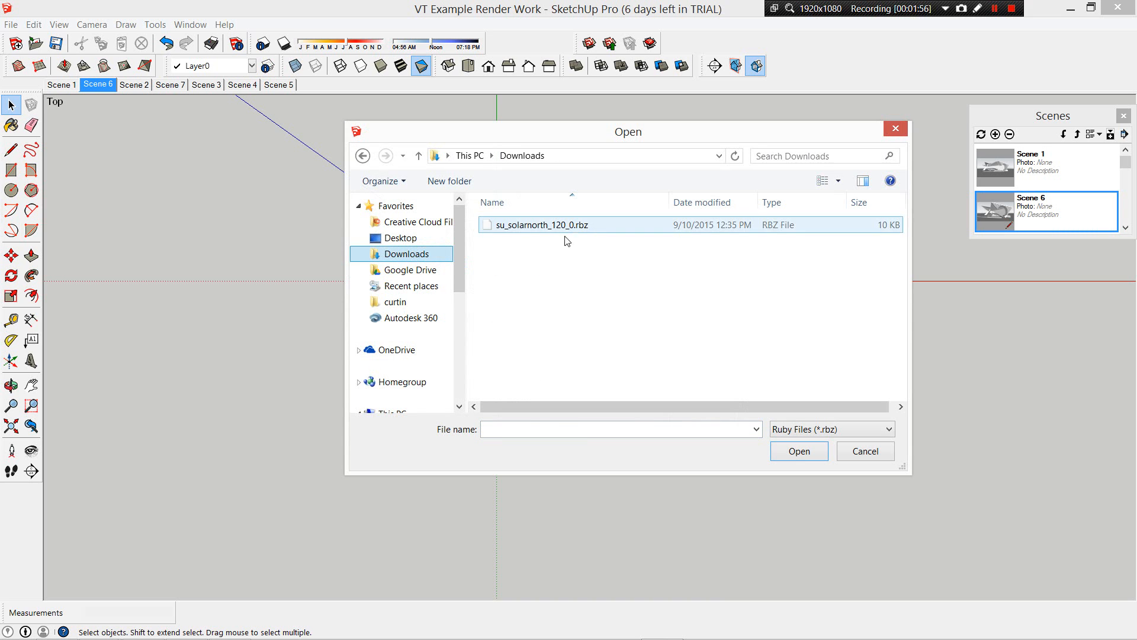
{"action": "left_click", "coordinate": [799, 451]}
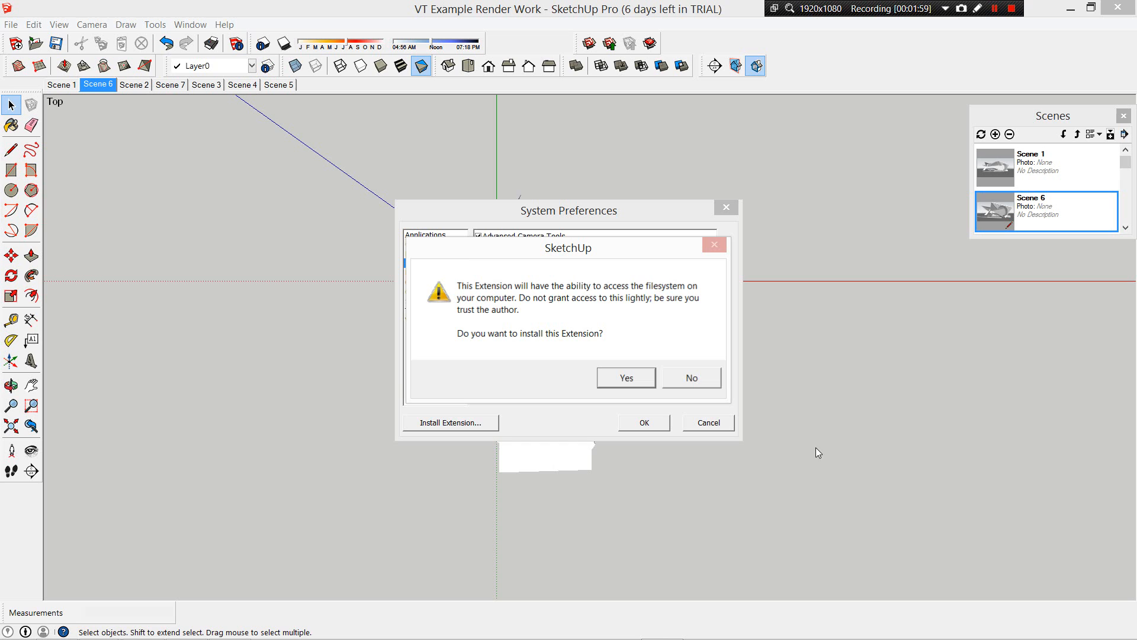
{"action": "left_click", "coordinate": [626, 377]}
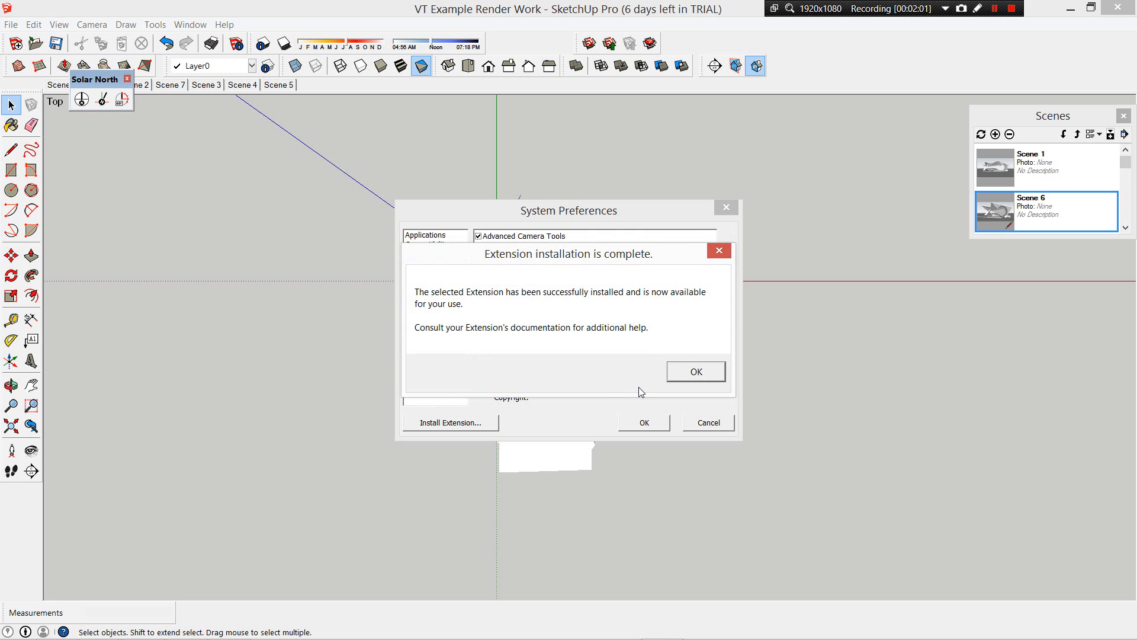
{"action": "mouse_move", "coordinate": [708, 372]}
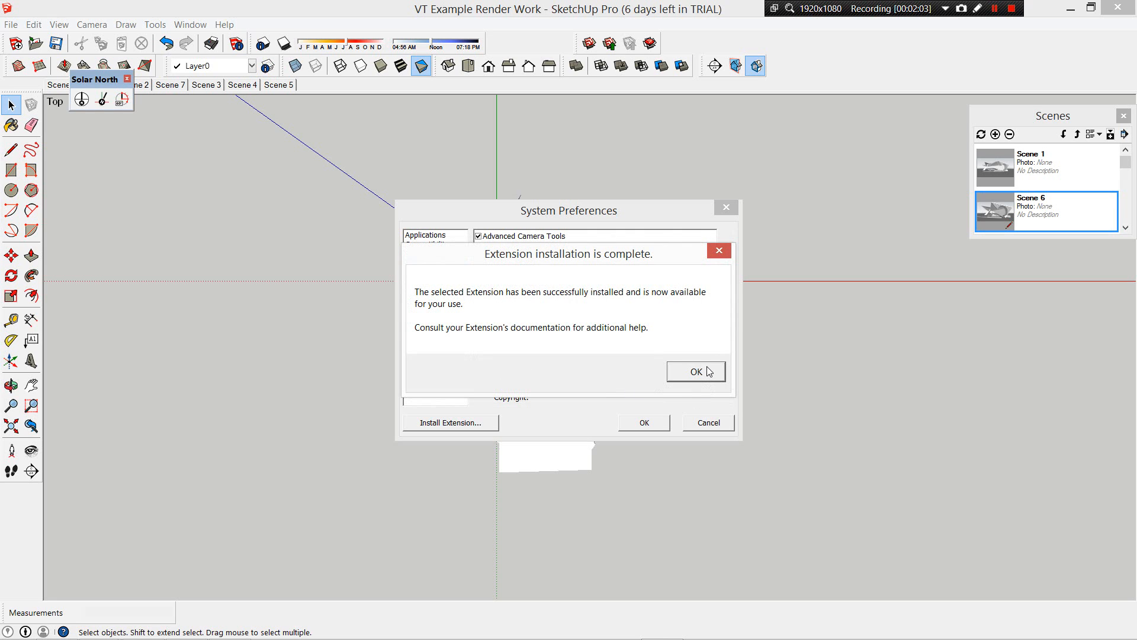
{"action": "left_click", "coordinate": [696, 371]}
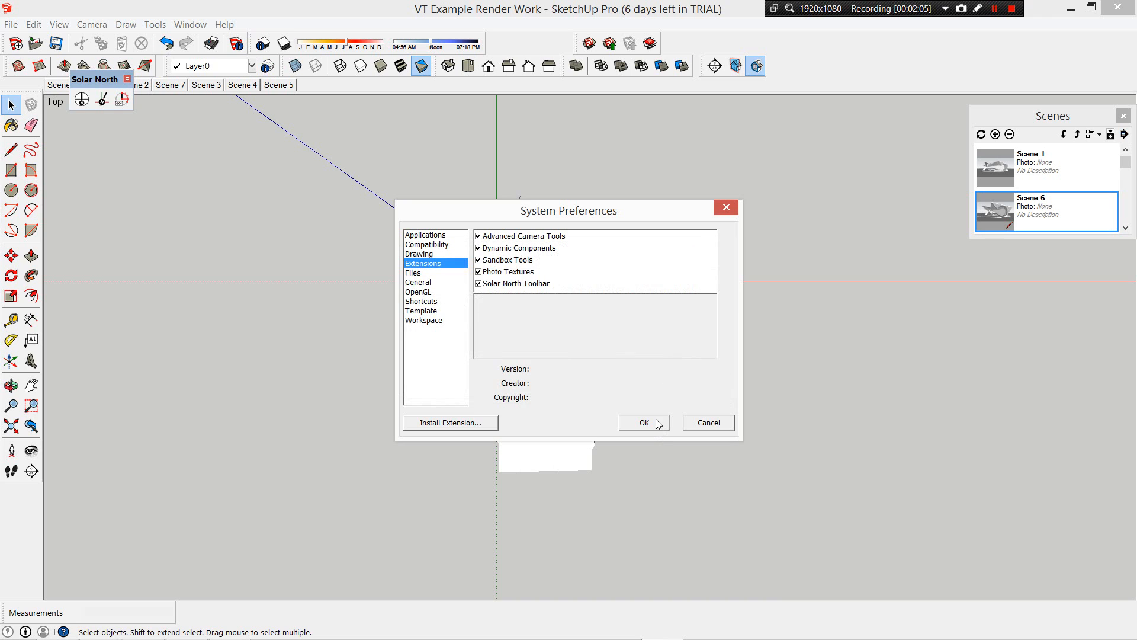
{"action": "left_click", "coordinate": [644, 423]}
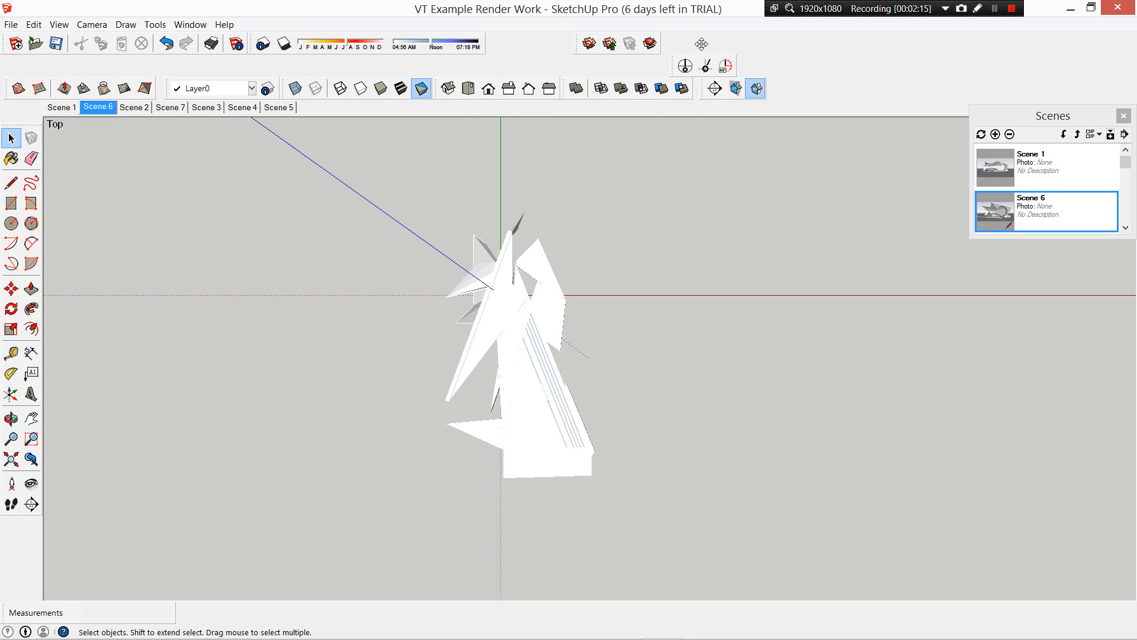
{"action": "mouse_move", "coordinate": [704, 62]}
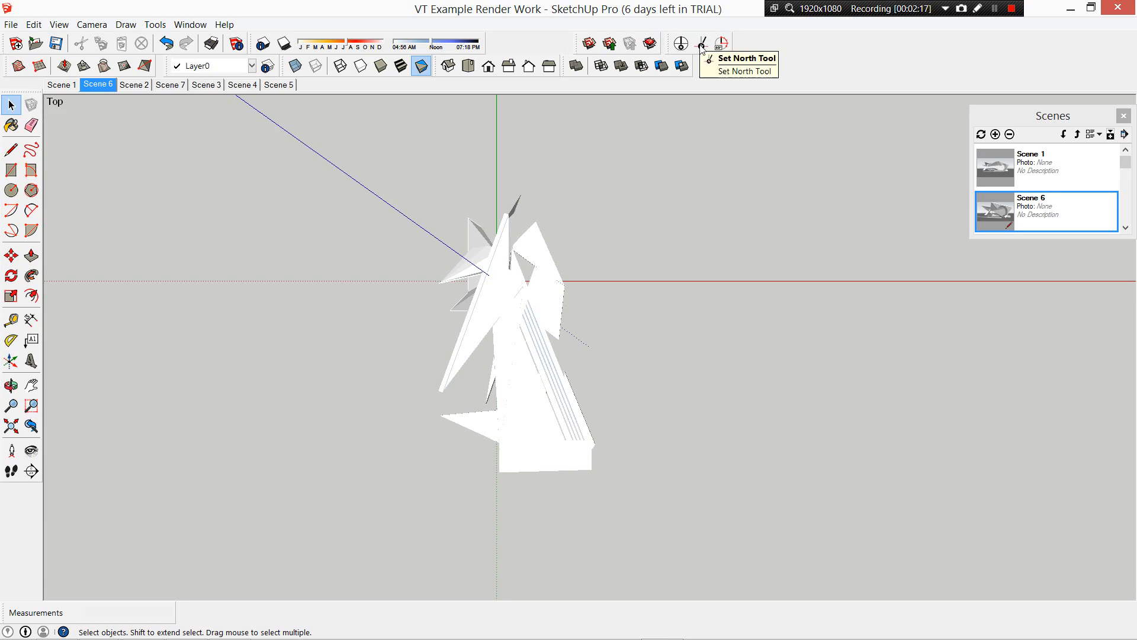
Switch on the Solar North arrow so it displays in the model.
{"action": "left_click", "coordinate": [680, 42]}
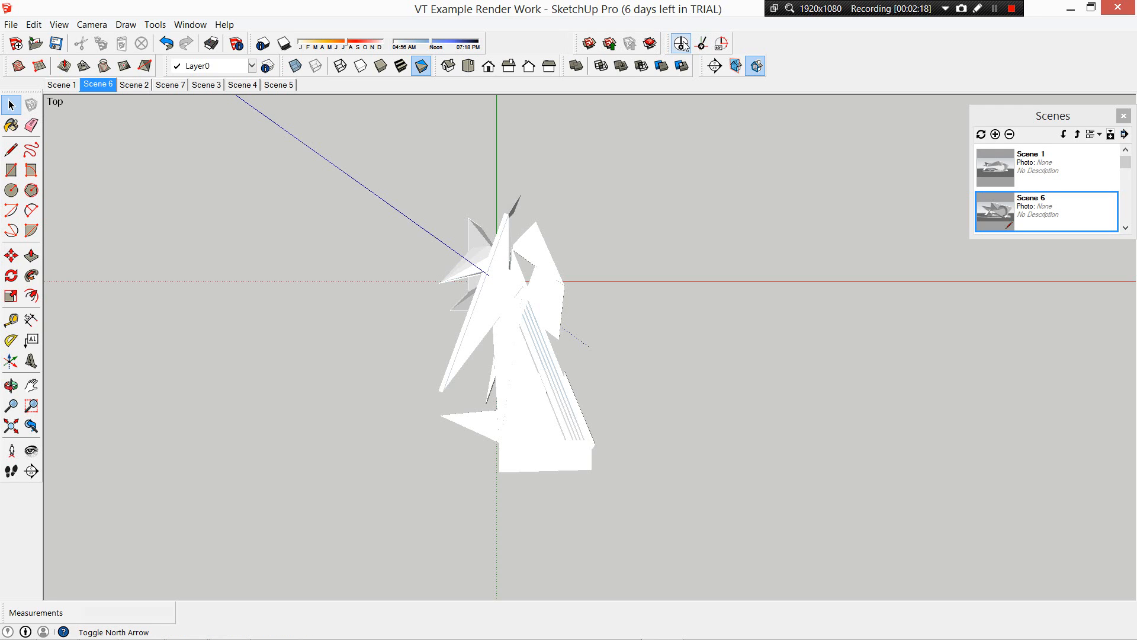
{"action": "mouse_move", "coordinate": [681, 42]}
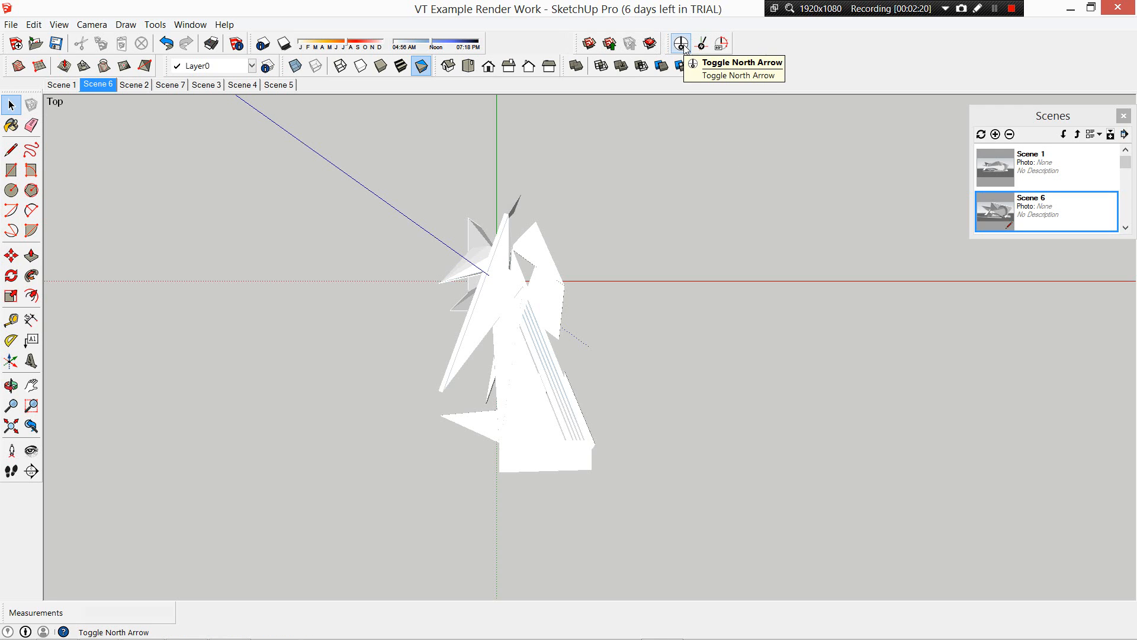
{"action": "left_click", "coordinate": [680, 39]}
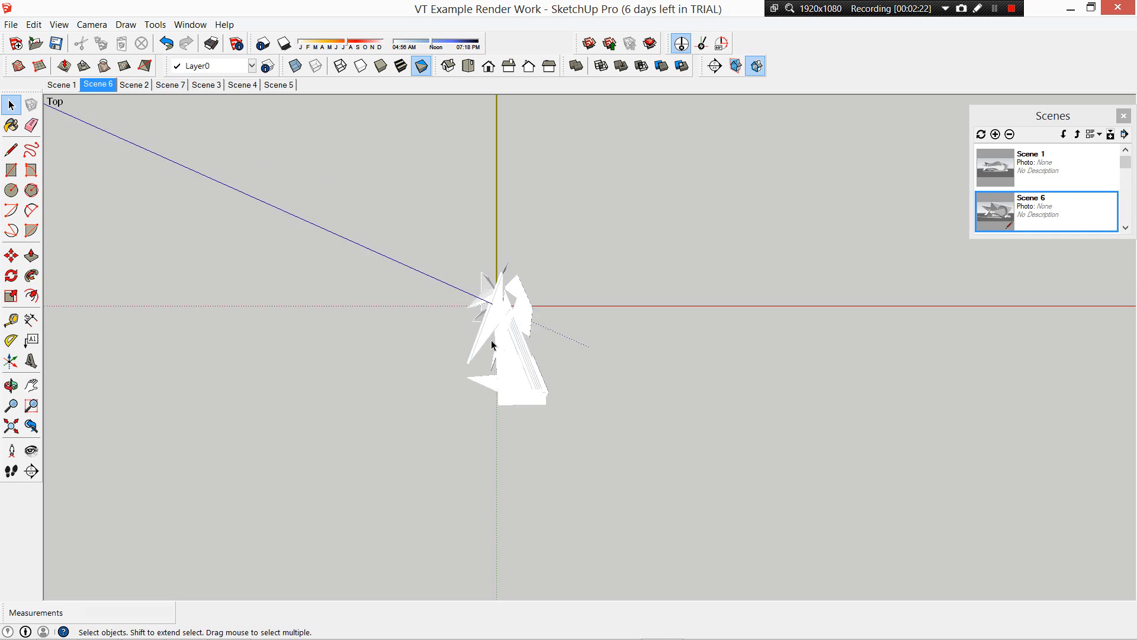
{"action": "left_click", "coordinate": [680, 42]}
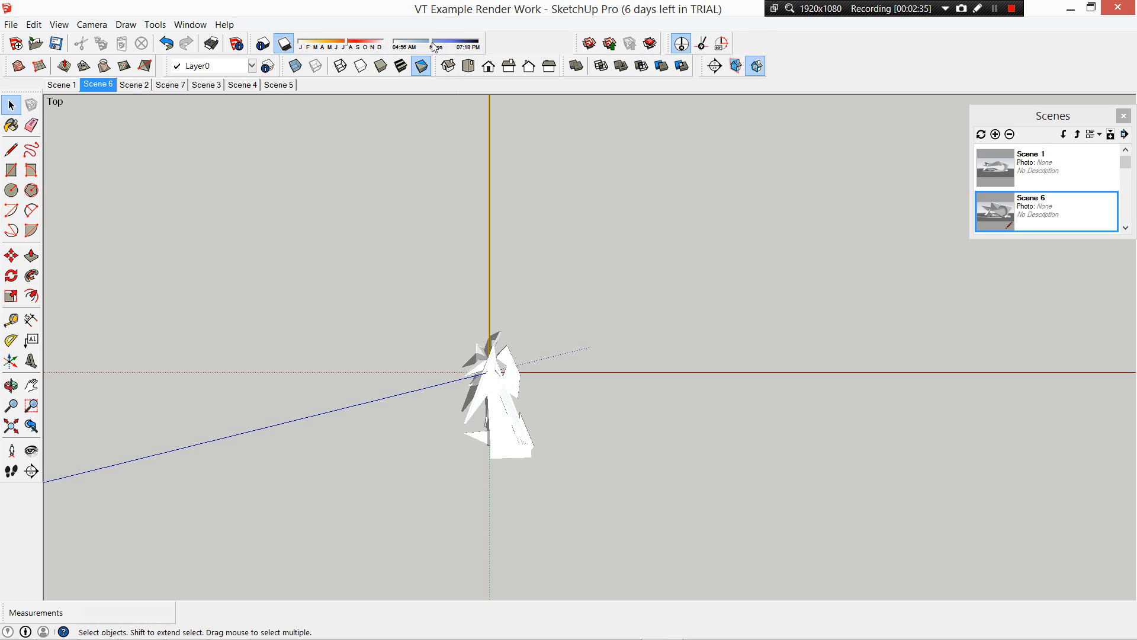
Adjust the shadow month and move the time toward evening for longer shadows.
{"action": "left_click_drag", "start_coordinate": [433, 46], "coordinate": [459, 46]}
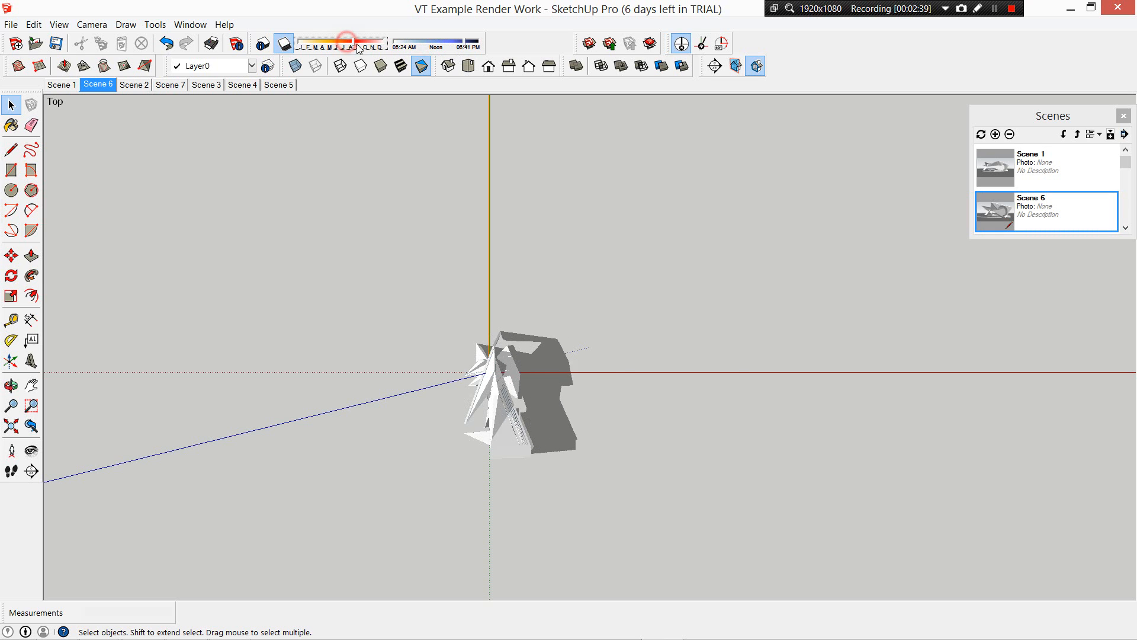
{"action": "left_click_drag", "start_coordinate": [350, 46], "coordinate": [370, 46]}
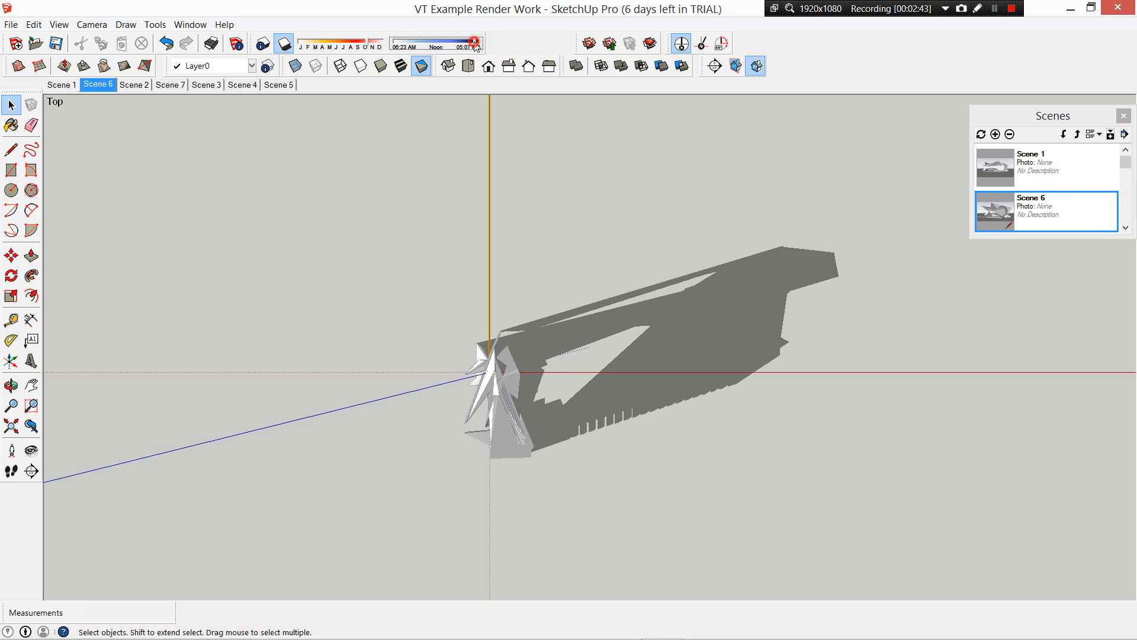
{"action": "left_click_drag", "start_coordinate": [472, 41], "coordinate": [409, 49]}
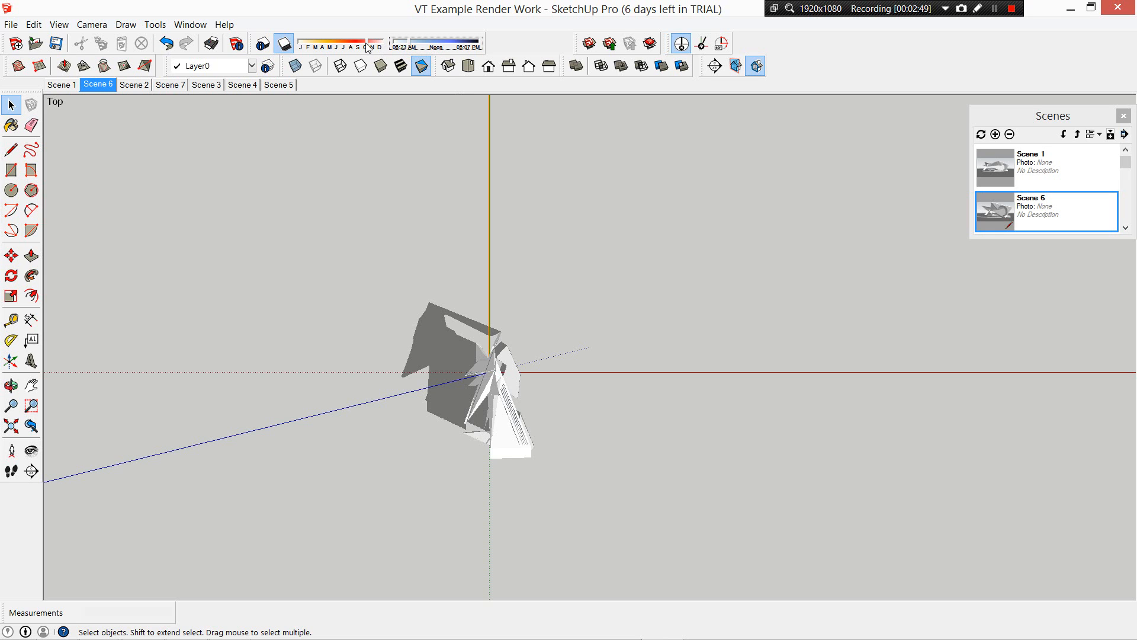
{"action": "left_click", "coordinate": [701, 41]}
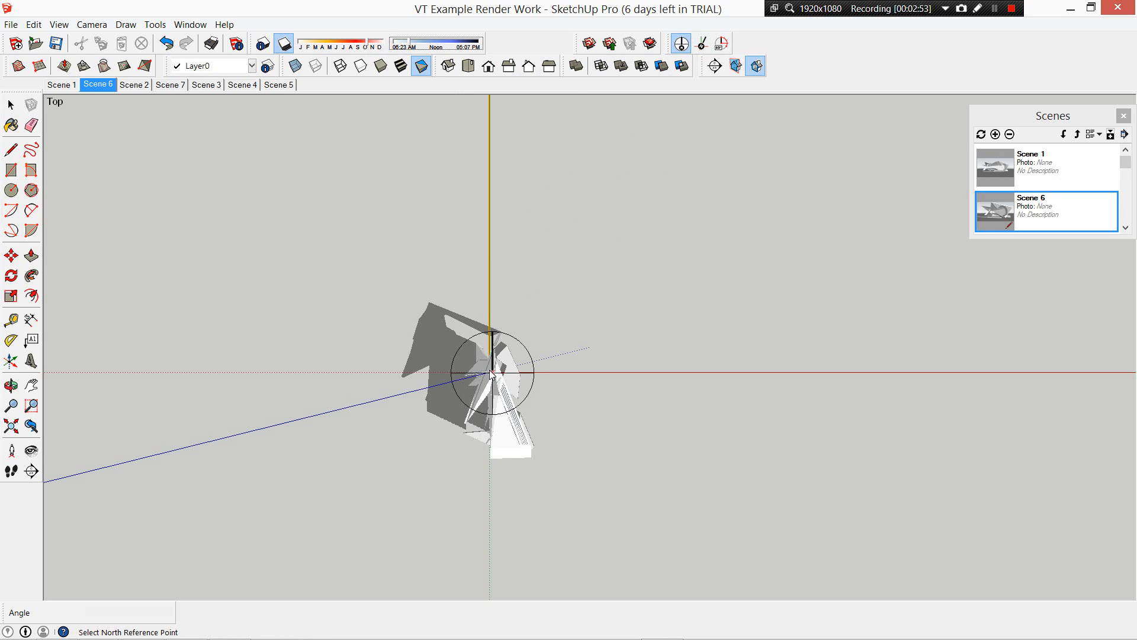
Swing north from the model origin to a new upper-right angle and fix it.
{"action": "left_click_drag", "start_coordinate": [492, 374], "coordinate": [646, 197]}
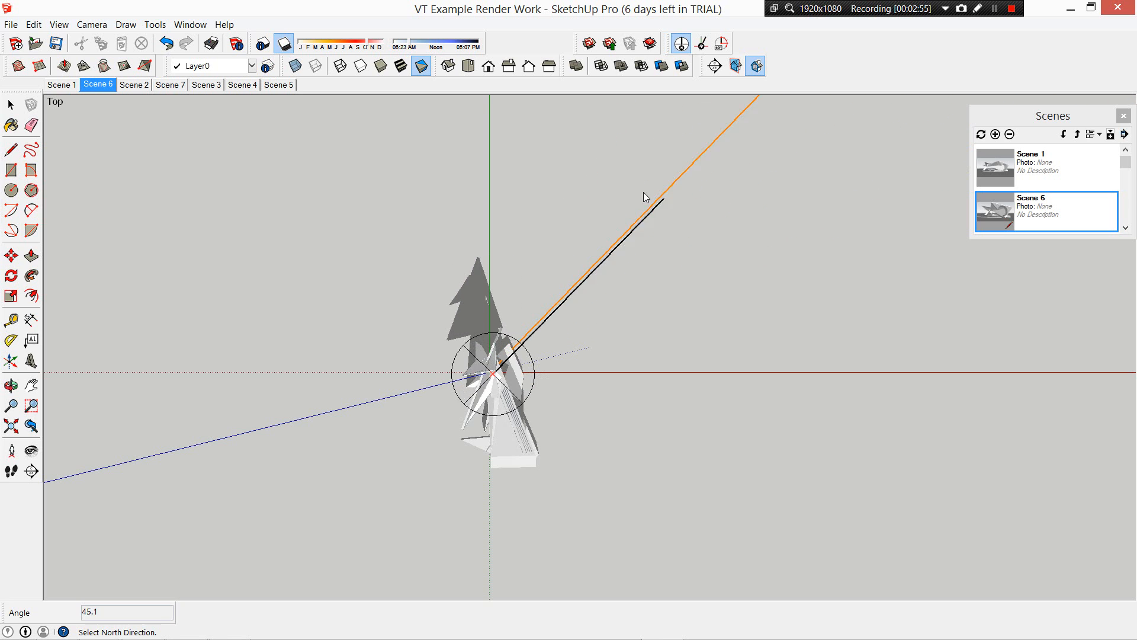
{"action": "left_click_drag", "start_coordinate": [646, 196], "coordinate": [427, 501]}
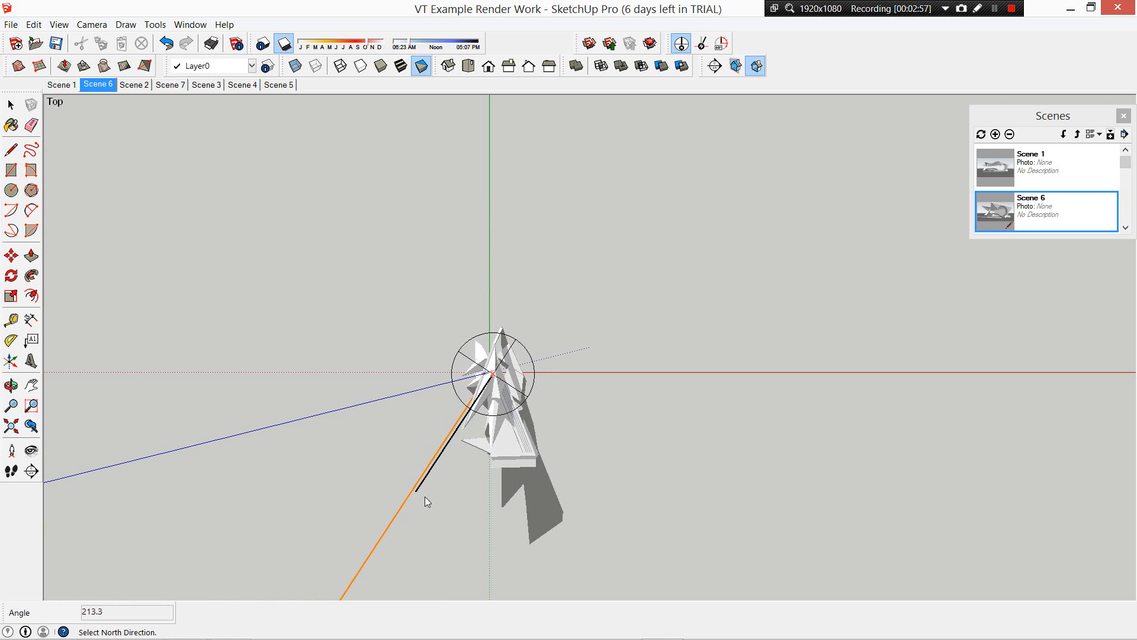
{"action": "left_click_drag", "start_coordinate": [426, 501], "coordinate": [594, 268]}
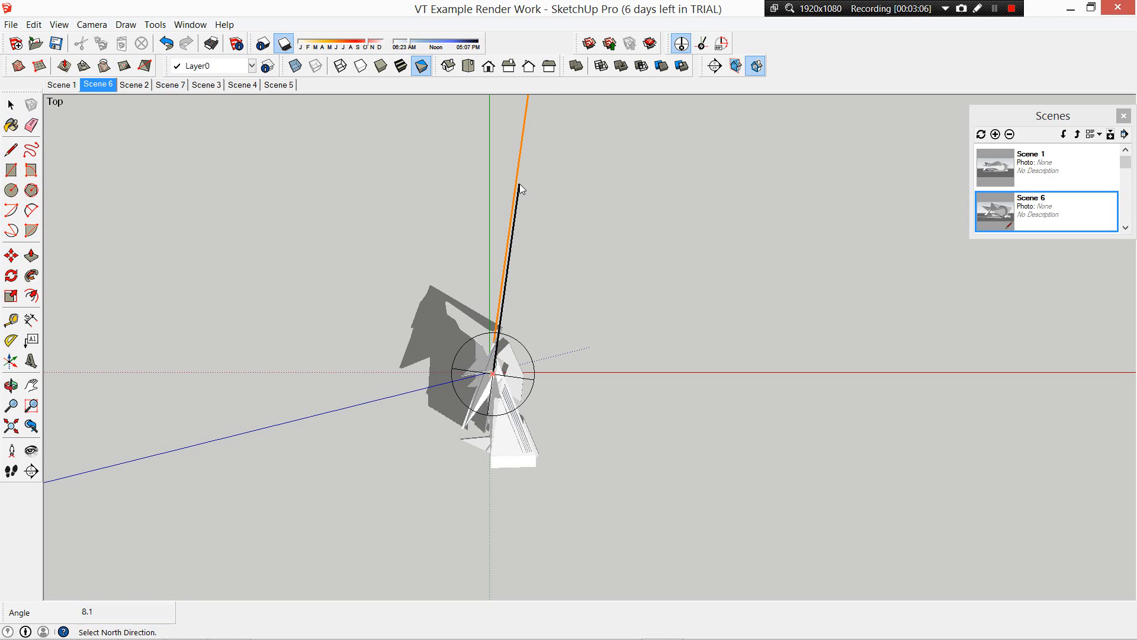
{"action": "left_click_drag", "start_coordinate": [521, 187], "coordinate": [553, 214]}
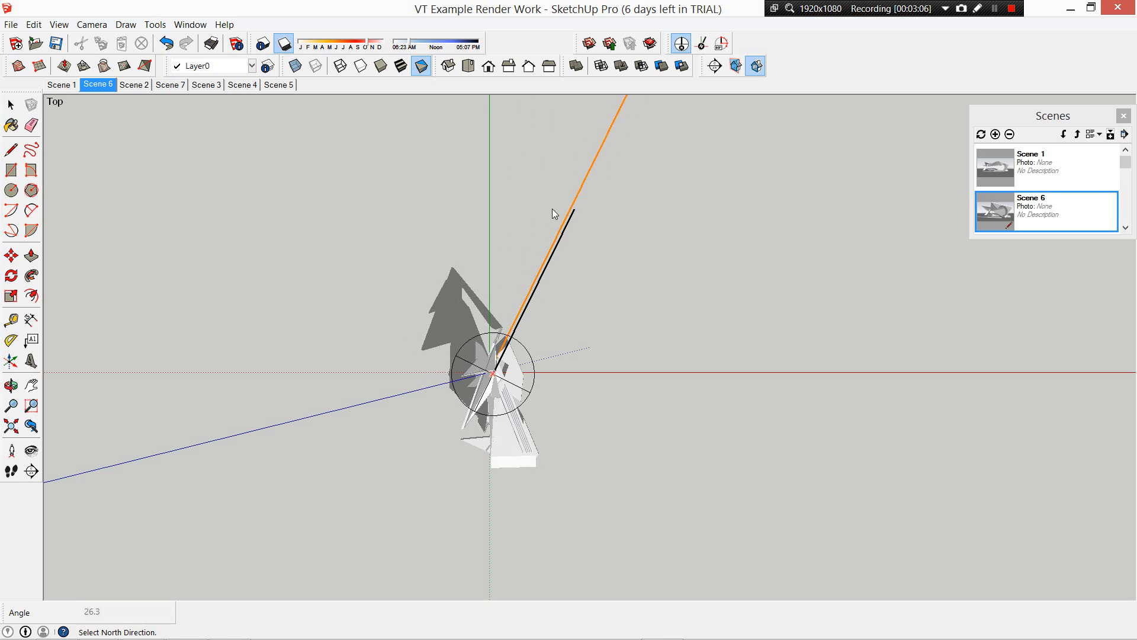
{"action": "left_click", "coordinate": [552, 214]}
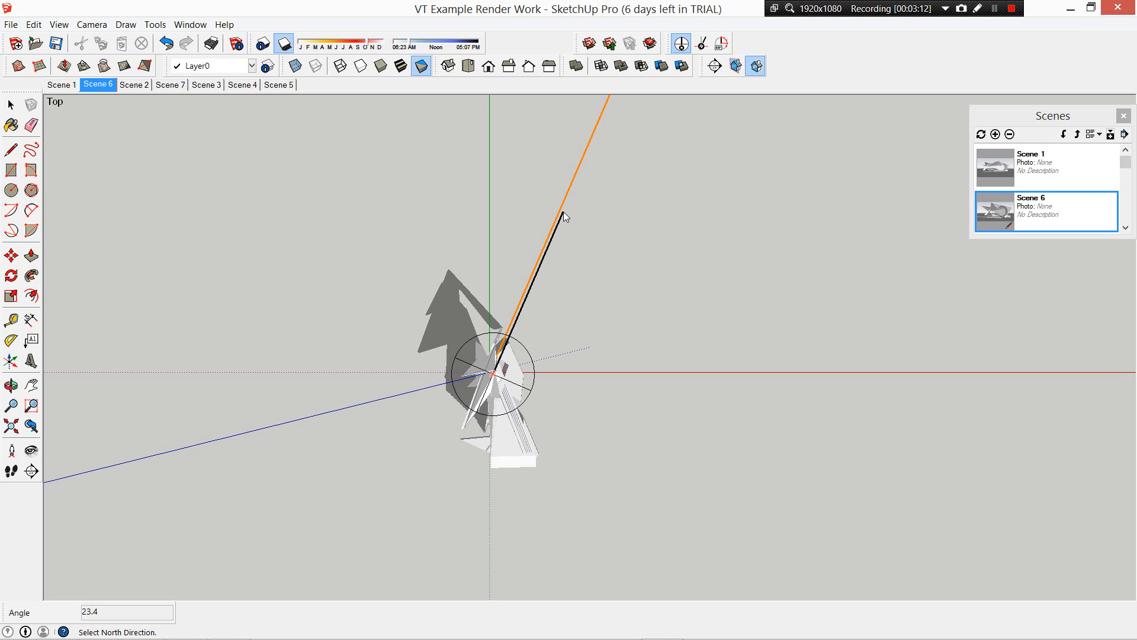
{"action": "left_click", "coordinate": [494, 227]}
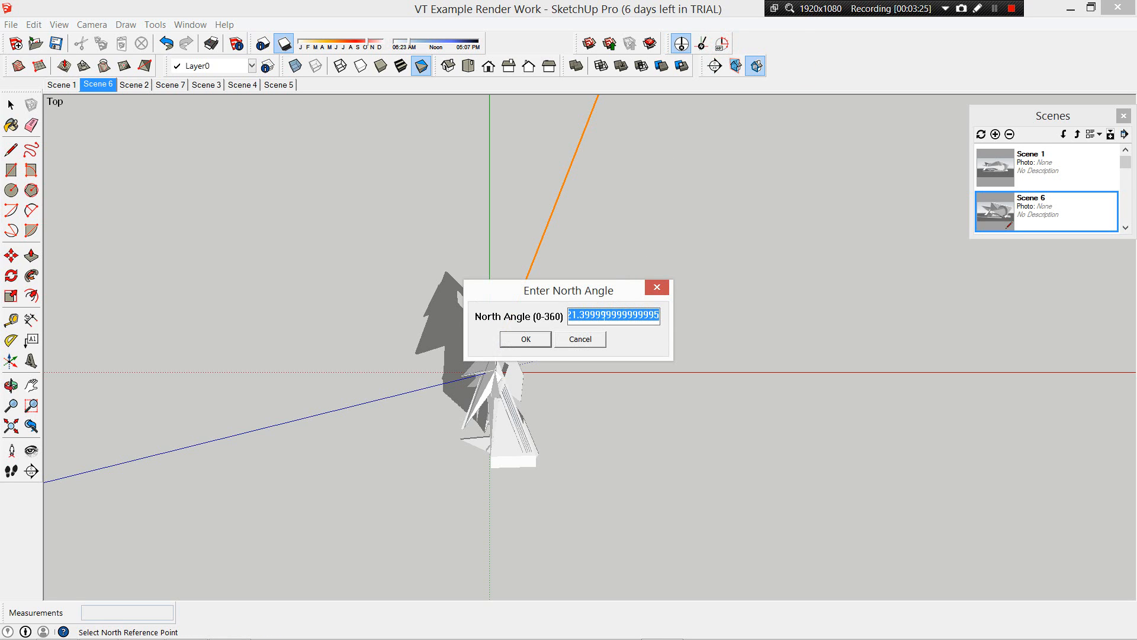
{"action": "mouse_move", "coordinate": [625, 338]}
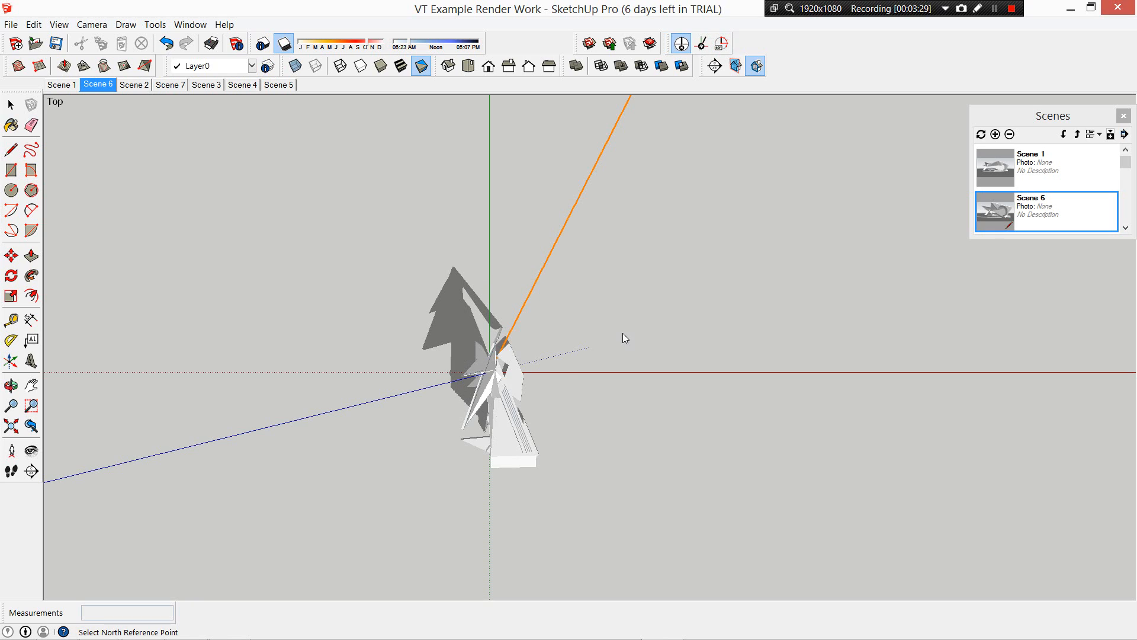
{"action": "mouse_move", "coordinate": [445, 25]}
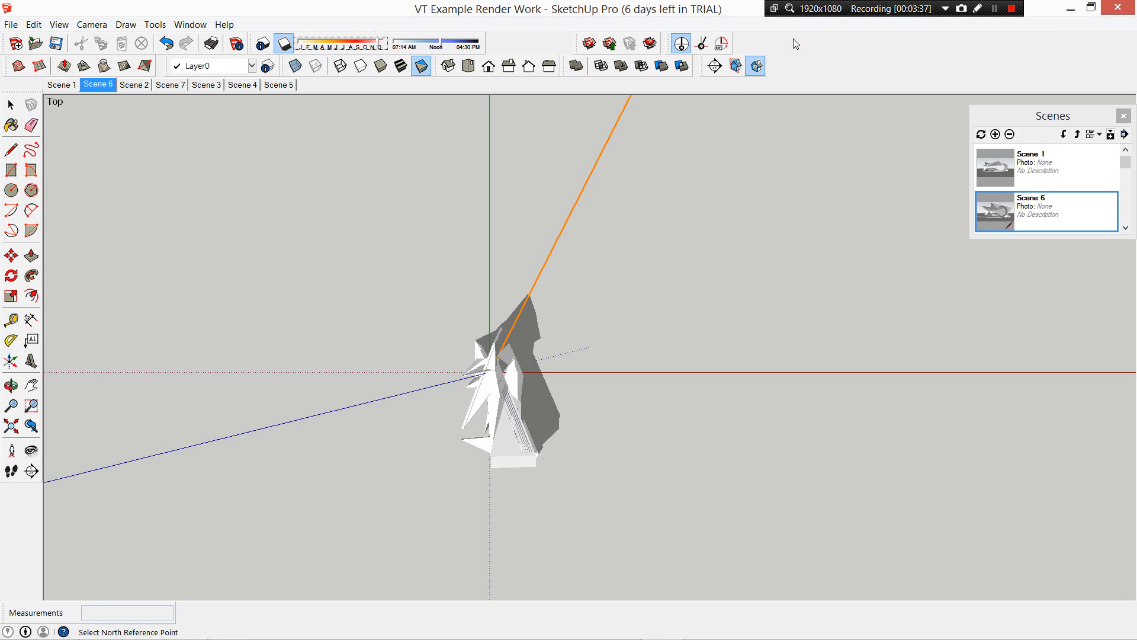
{"action": "mouse_move", "coordinate": [635, 263]}
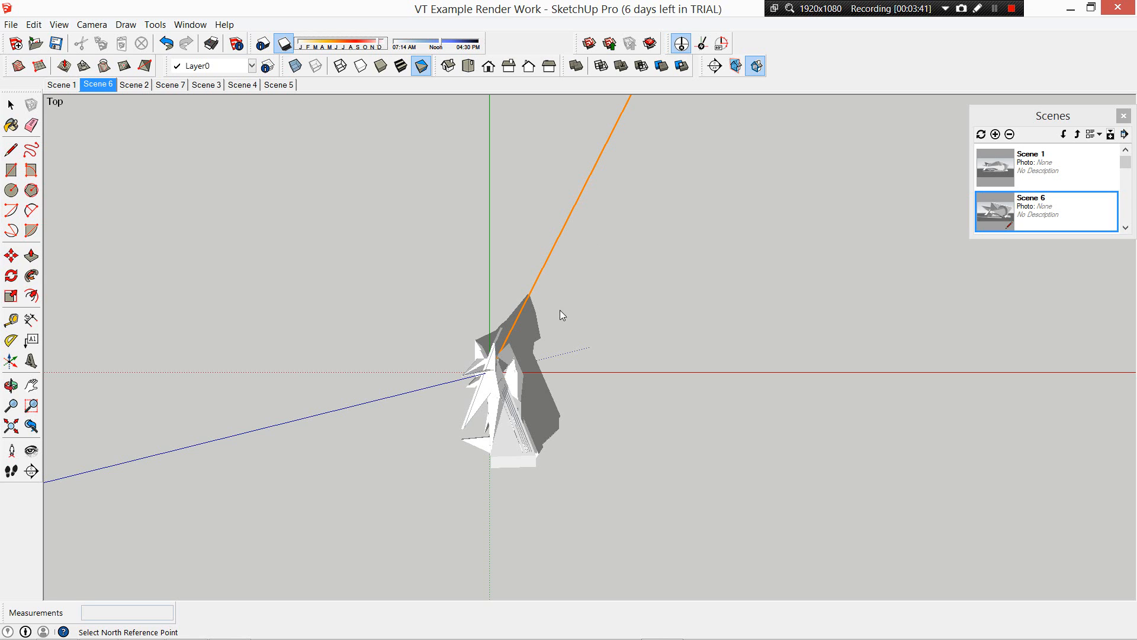
{"action": "mouse_move", "coordinate": [564, 137]}
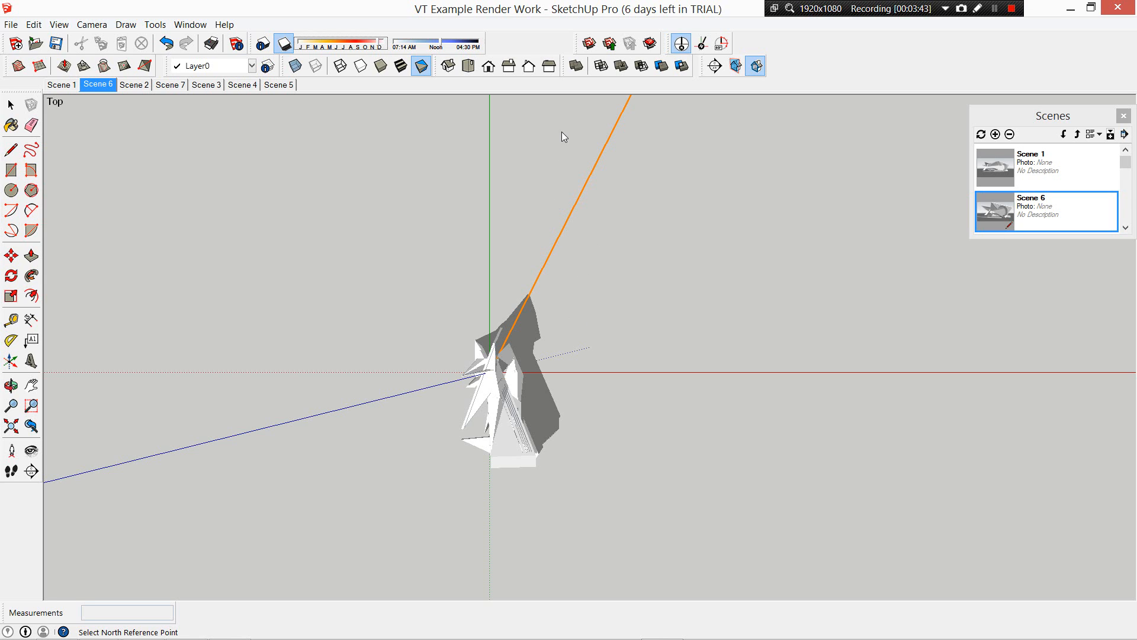
{"action": "mouse_move", "coordinate": [526, 210]}
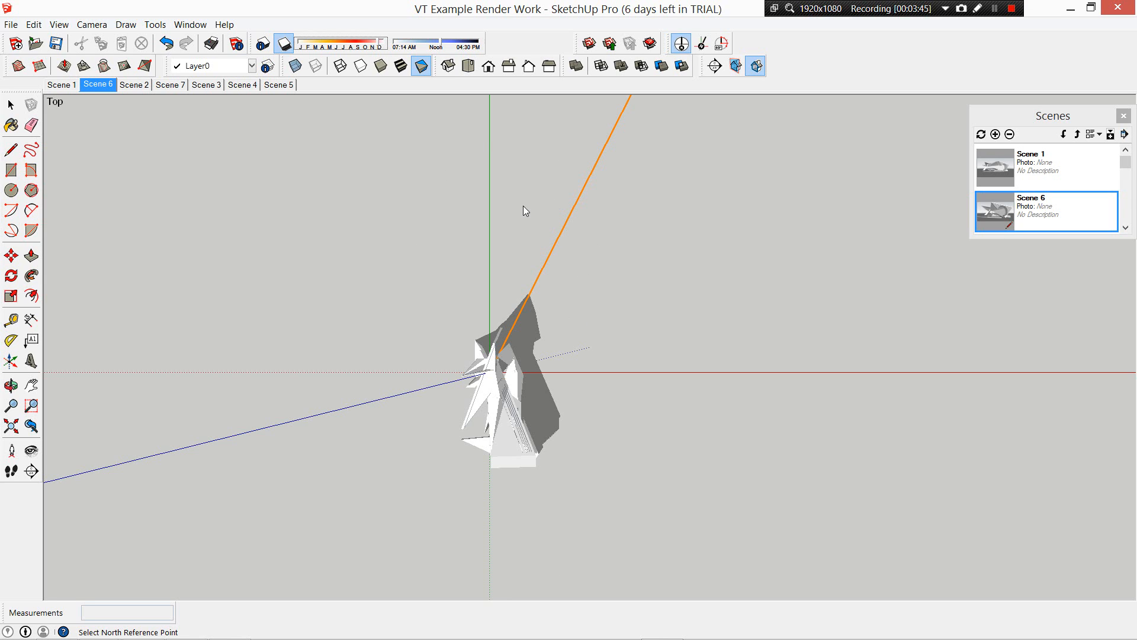
{"action": "mouse_move", "coordinate": [457, 133]}
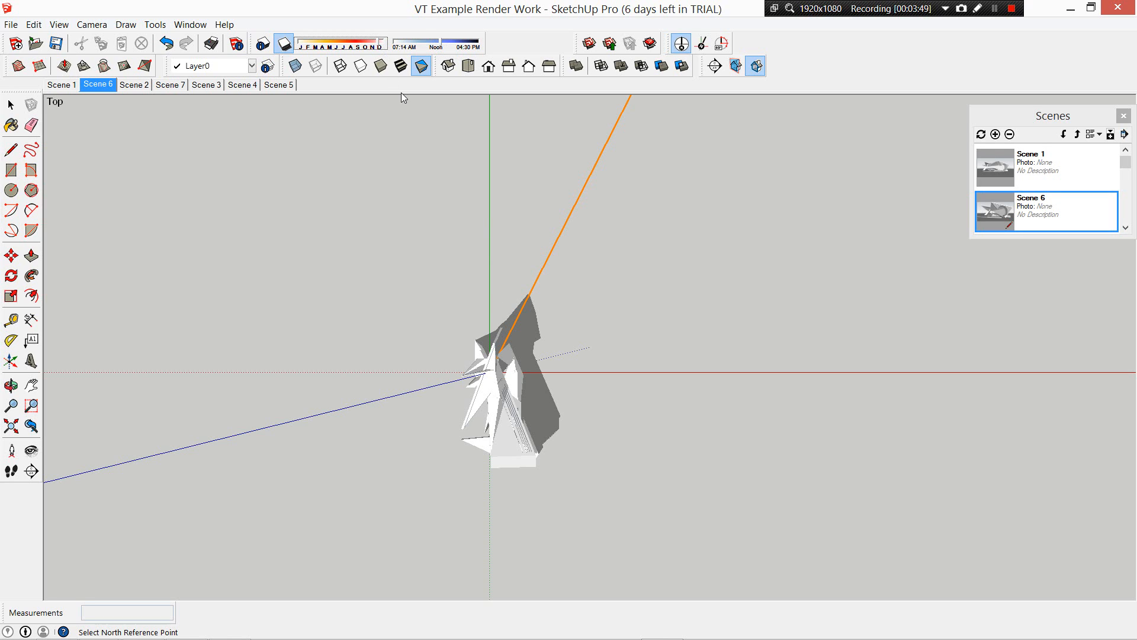
{"action": "mouse_move", "coordinate": [642, 122]}
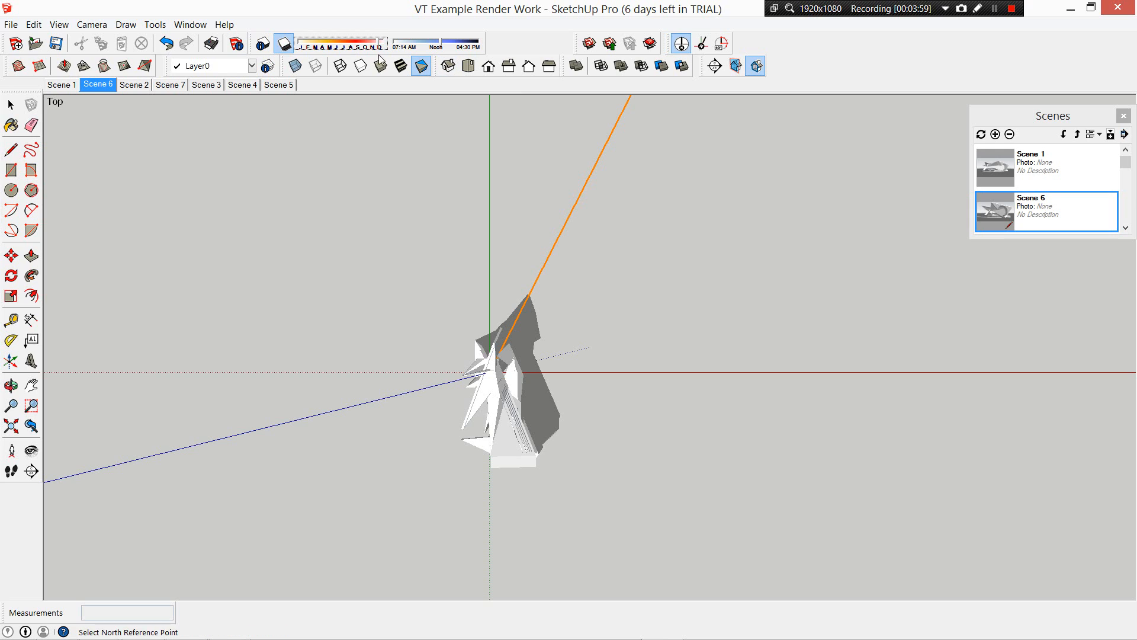
{"action": "mouse_move", "coordinate": [572, 243]}
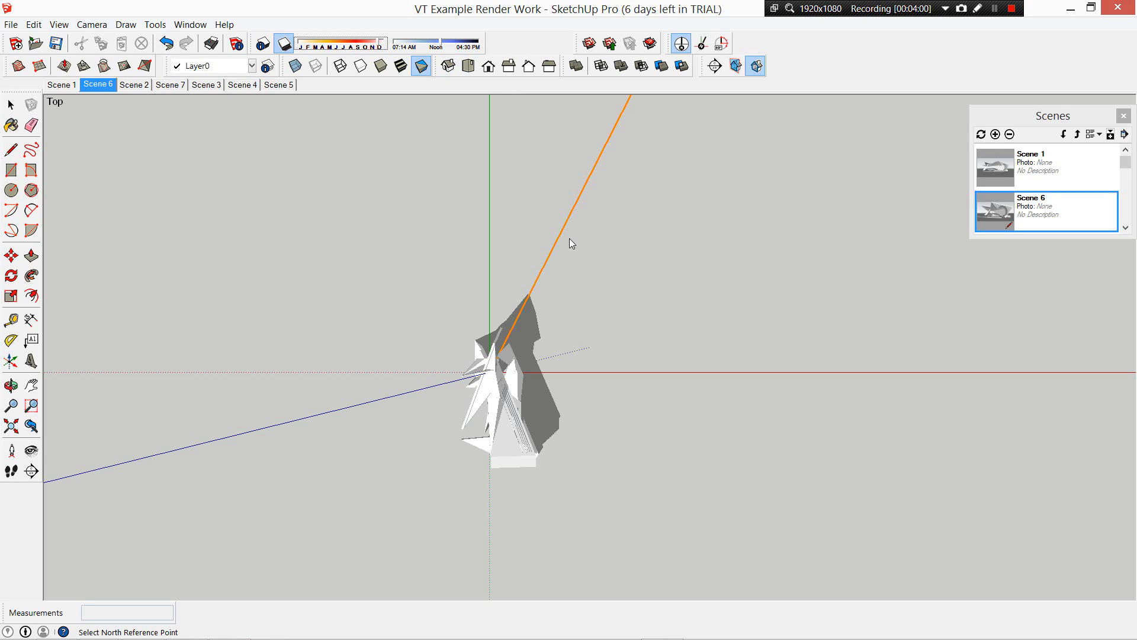
{"action": "mouse_move", "coordinate": [401, 586]}
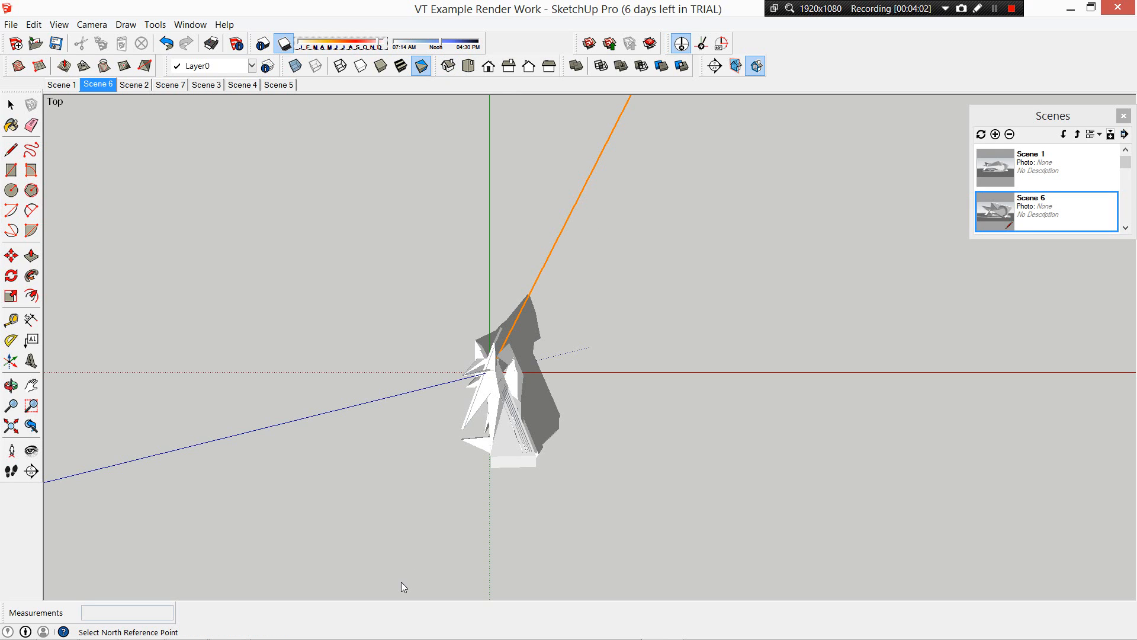
{"action": "mouse_move", "coordinate": [519, 311]}
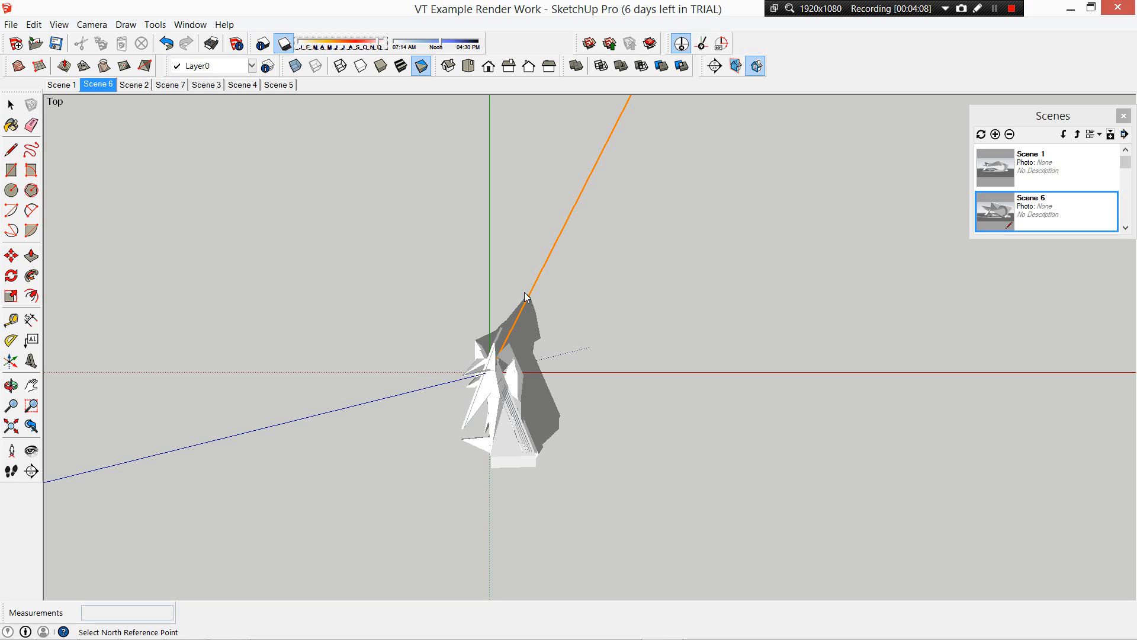
{"action": "mouse_move", "coordinate": [540, 381]}
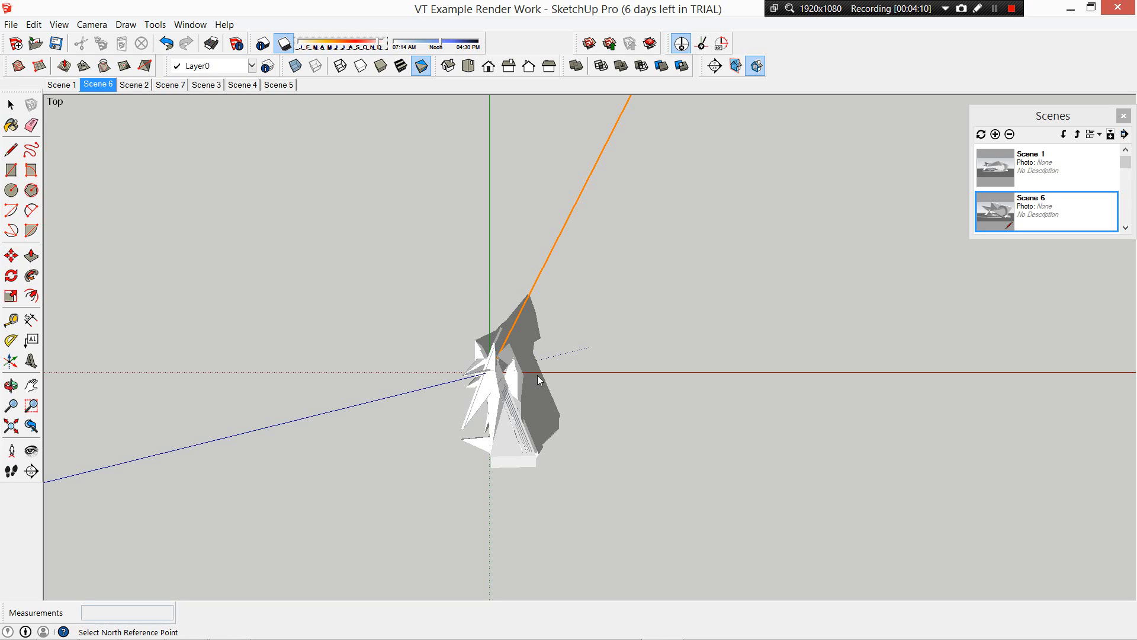
{"action": "mouse_move", "coordinate": [585, 184]}
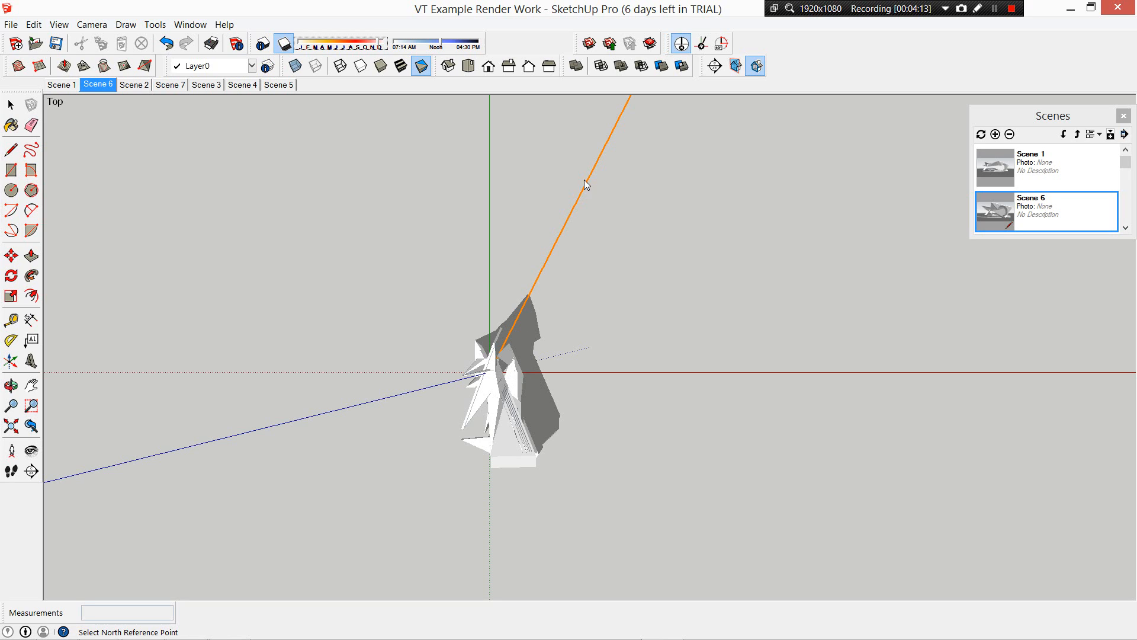
{"action": "mouse_move", "coordinate": [573, 181]}
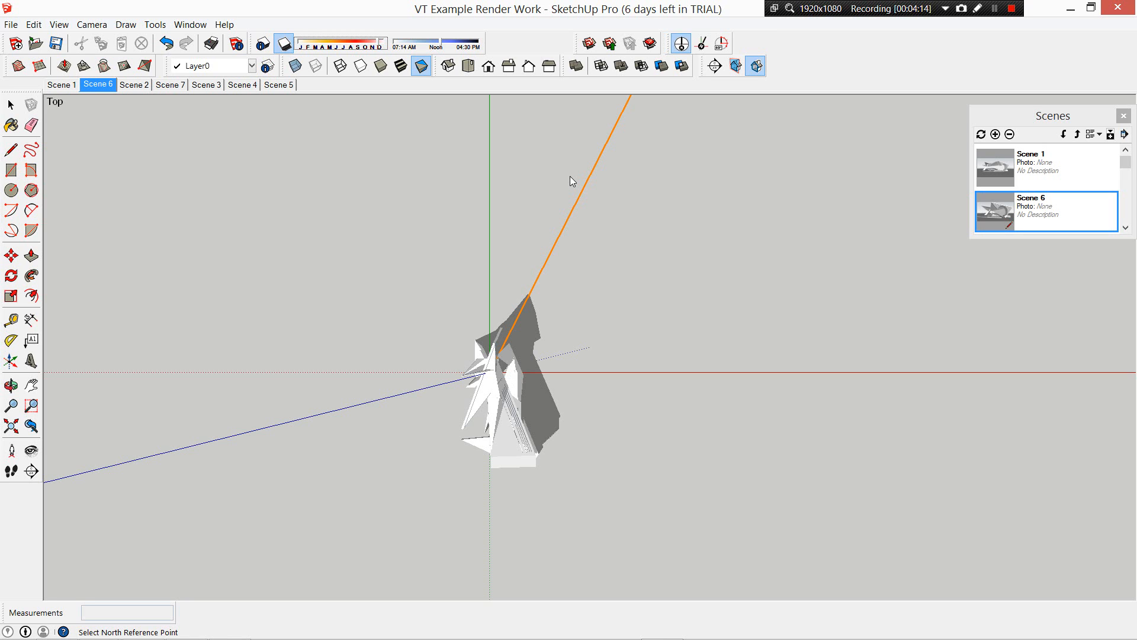
Show Scene 1, with the pavilion's shadow falling toward the top.
{"action": "left_click", "coordinate": [62, 84]}
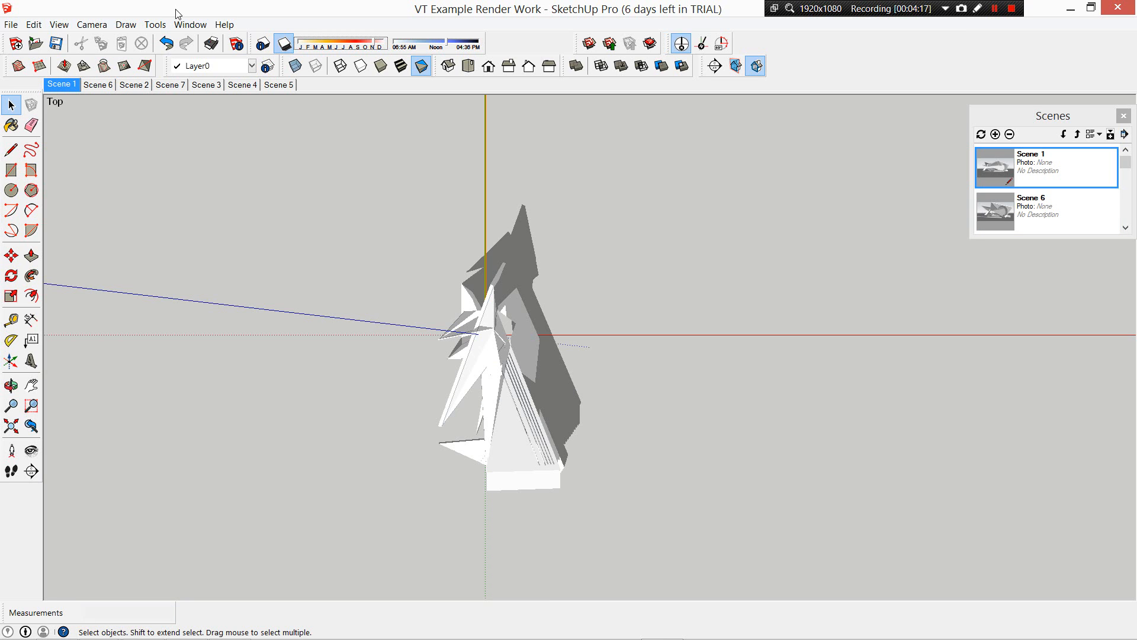
Geolocate the model at Albany Highway, East Victoria Park, grabbing the satellite map region.
{"action": "left_click", "coordinate": [20, 23]}
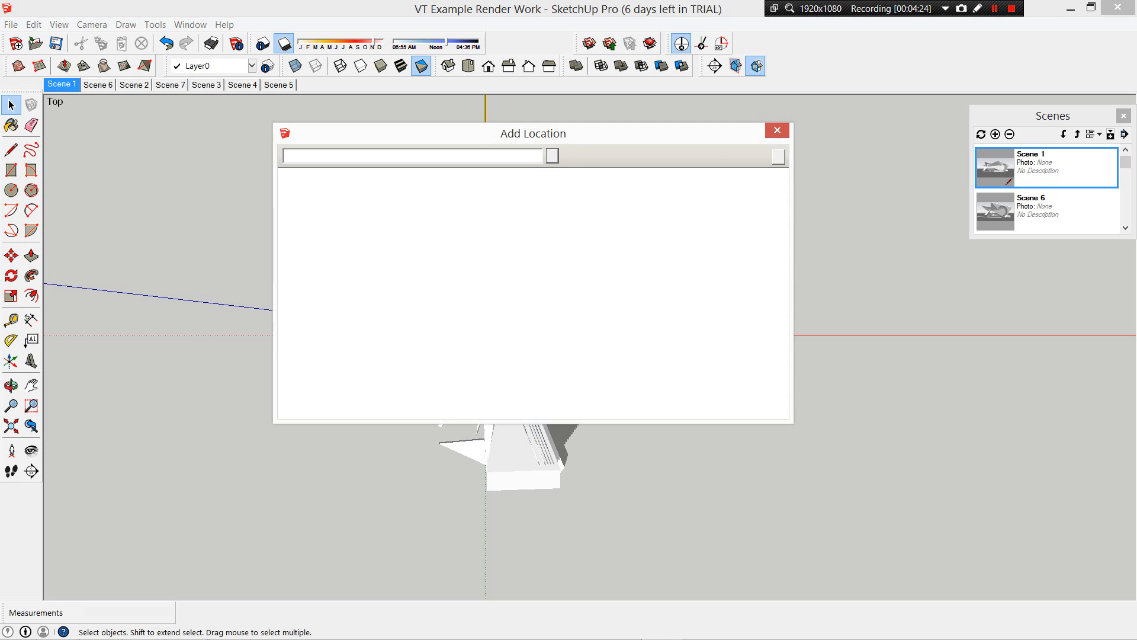
{"action": "left_click", "coordinate": [567, 155]}
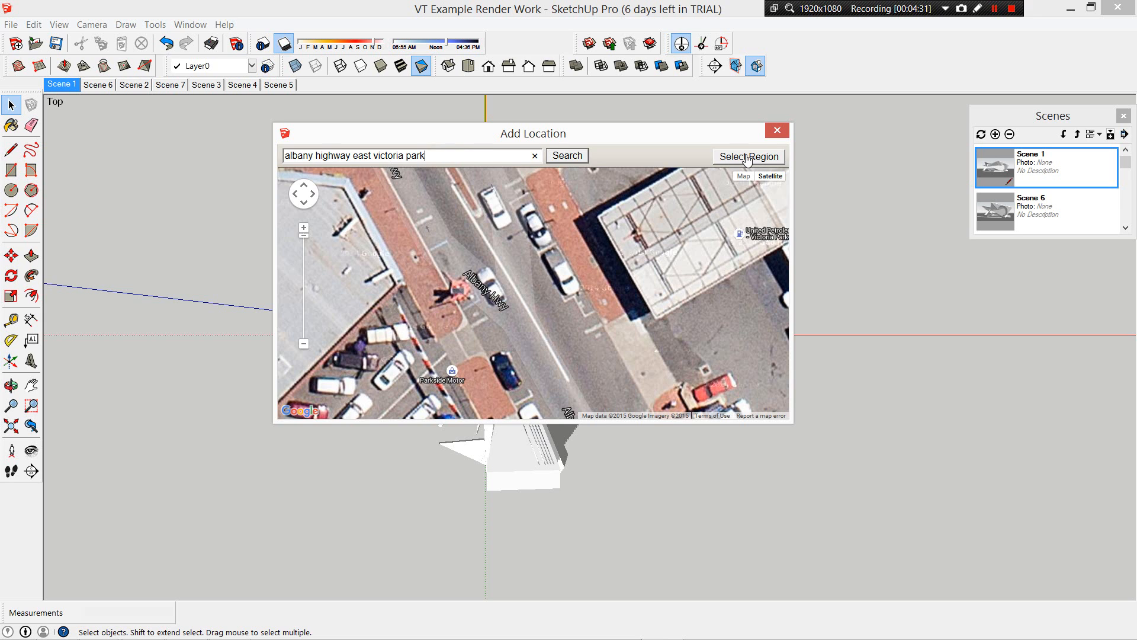
{"action": "left_click", "coordinate": [748, 156]}
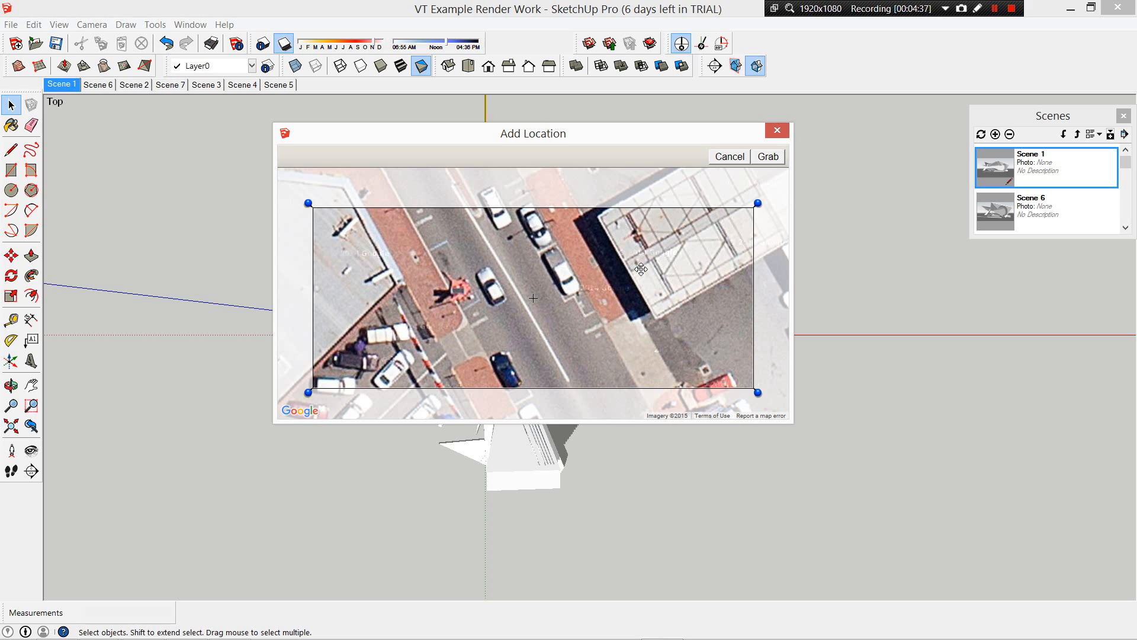
{"action": "mouse_move", "coordinate": [769, 160]}
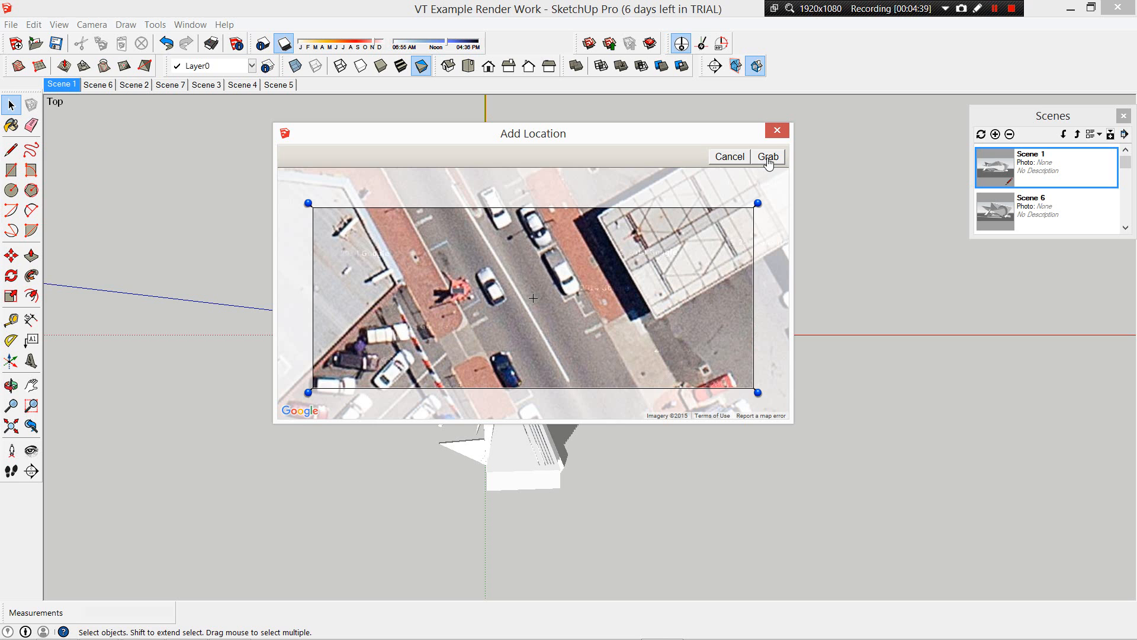
{"action": "left_click", "coordinate": [768, 157]}
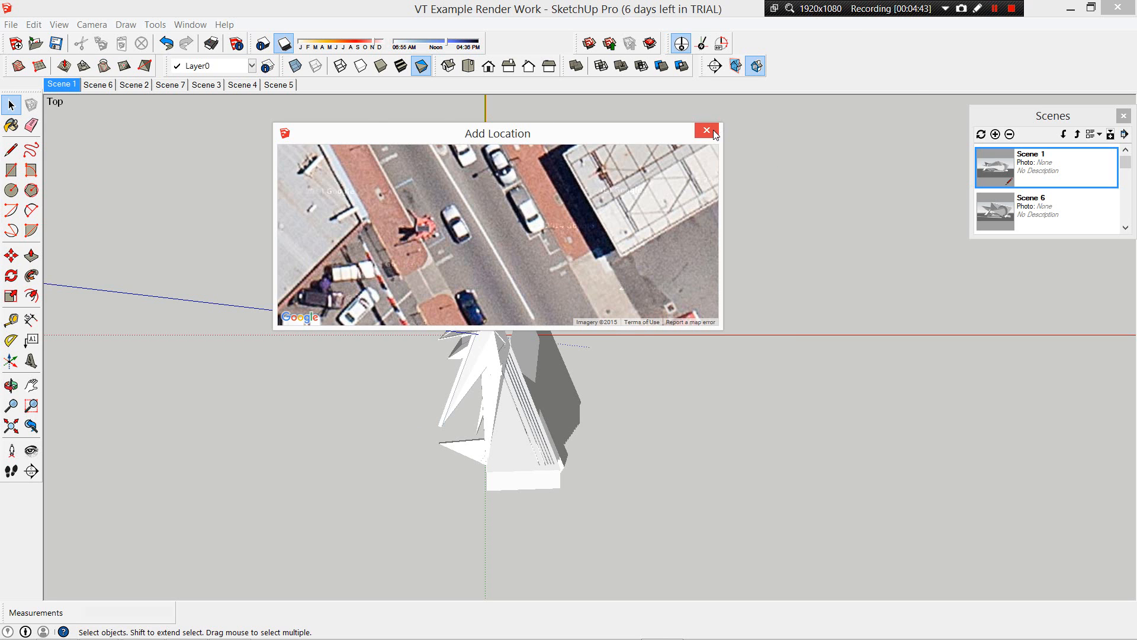
{"action": "left_click", "coordinate": [707, 130]}
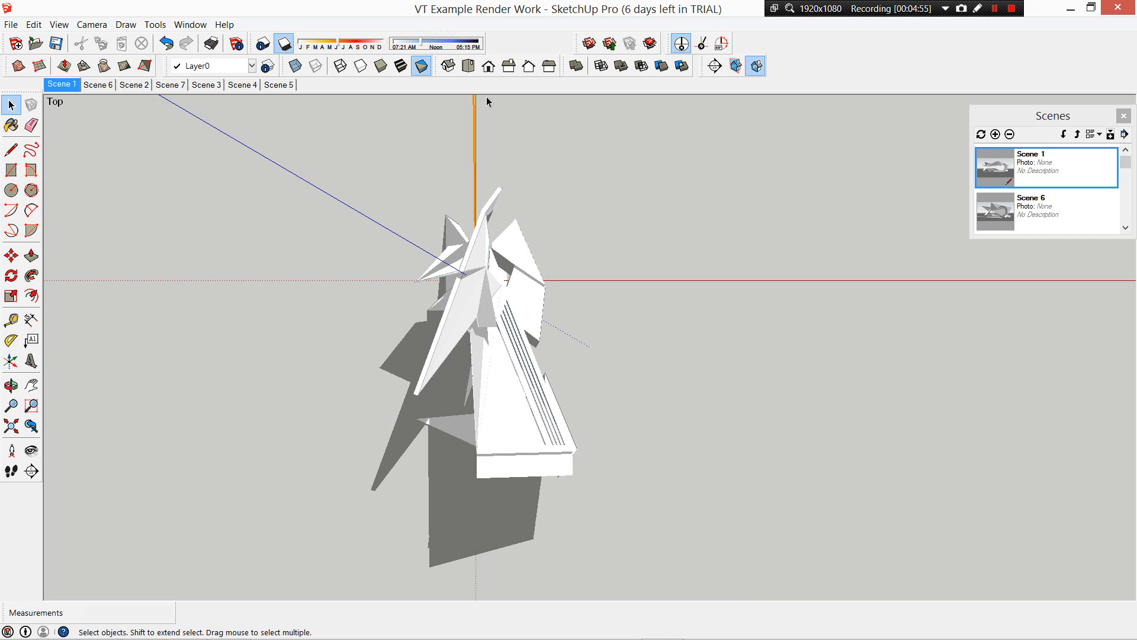
{"action": "mouse_move", "coordinate": [457, 554]}
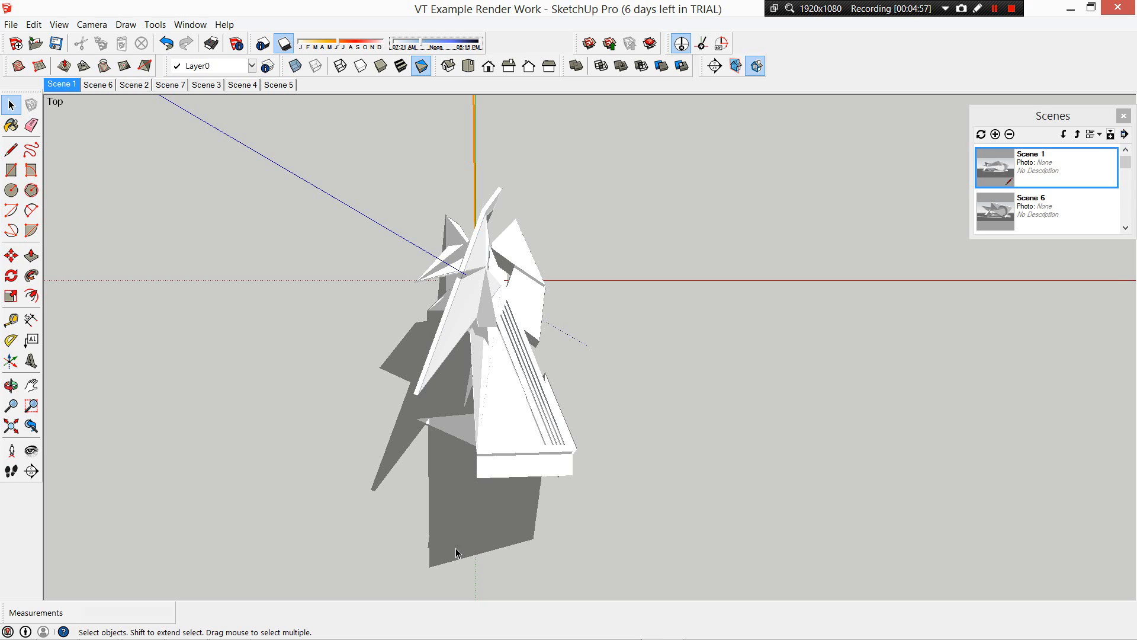
{"action": "mouse_move", "coordinate": [456, 477]}
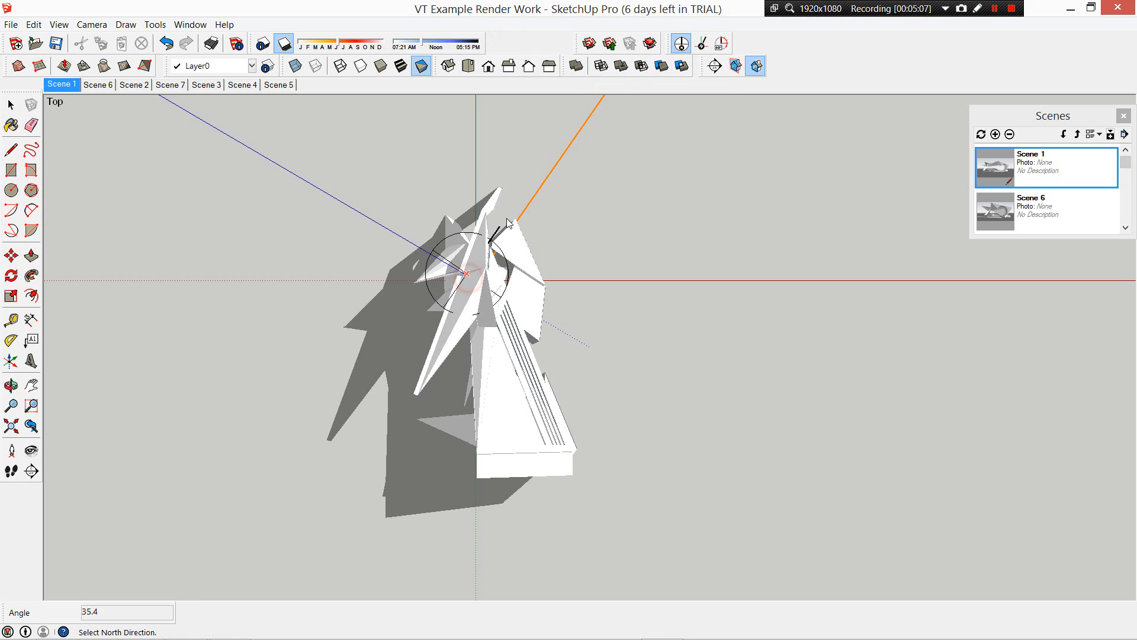
Redefine north from a new centre point so shadows spread toward the lower left.
{"action": "left_click_drag", "start_coordinate": [509, 223], "coordinate": [361, 172]}
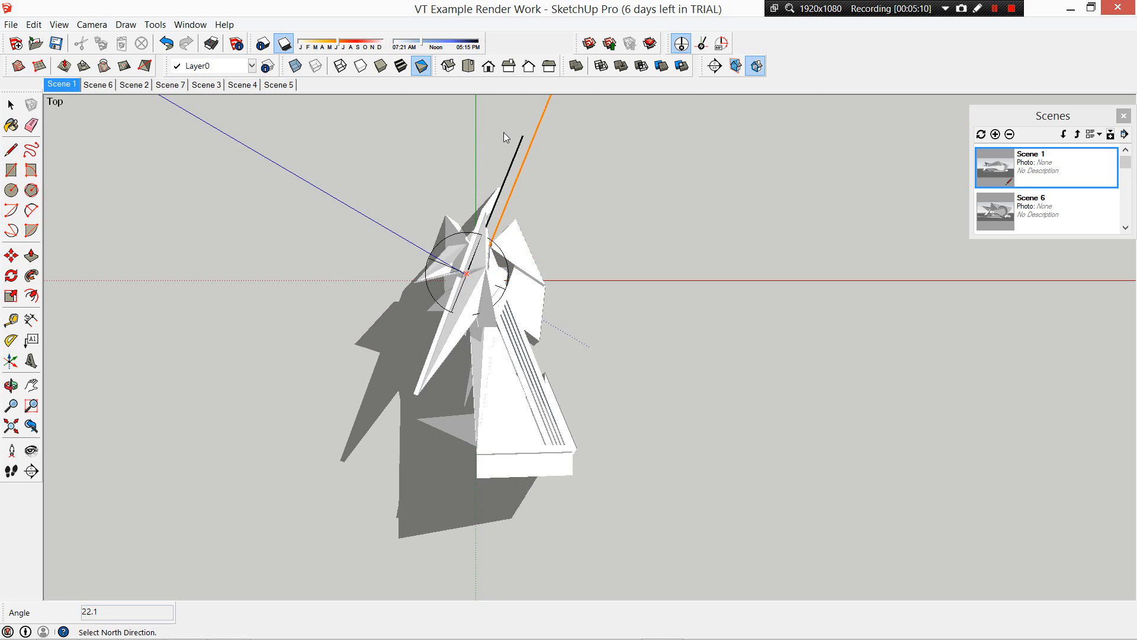
{"action": "left_click_drag", "start_coordinate": [505, 136], "coordinate": [554, 178]}
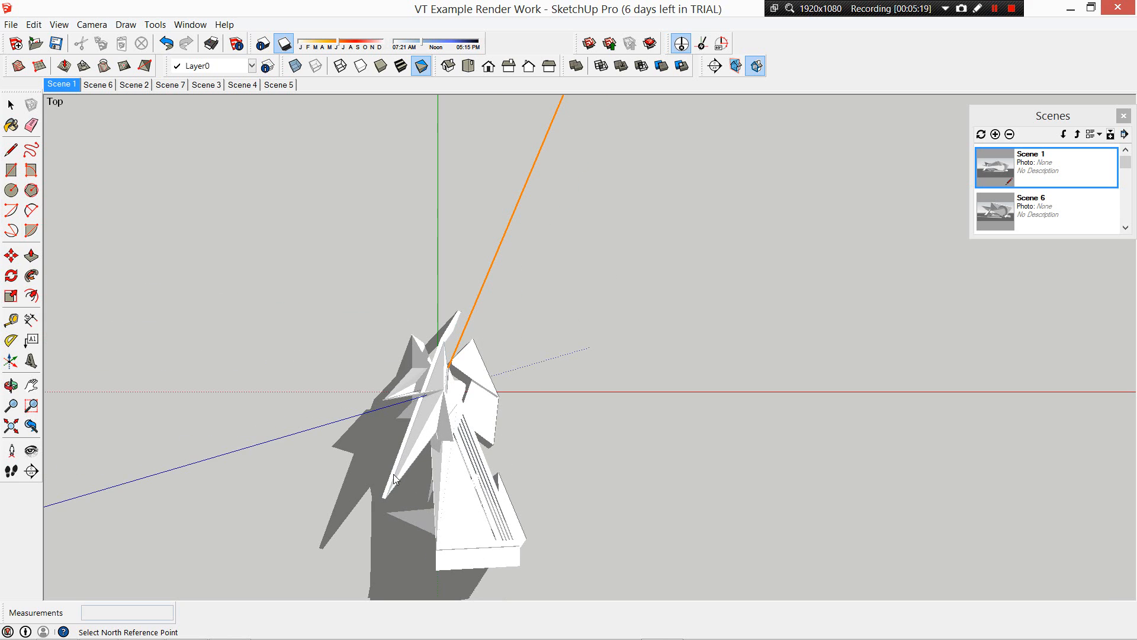
{"action": "mouse_move", "coordinate": [503, 316]}
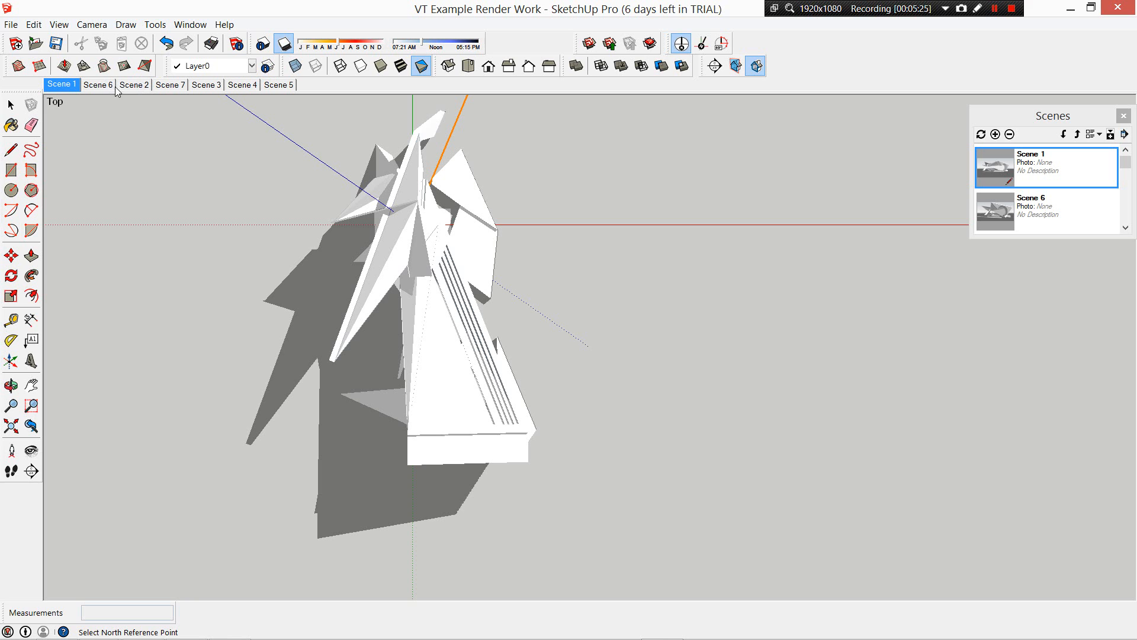
Show Scene 6 with the pavilion in perspective and updated shadows.
{"action": "left_click", "coordinate": [99, 85]}
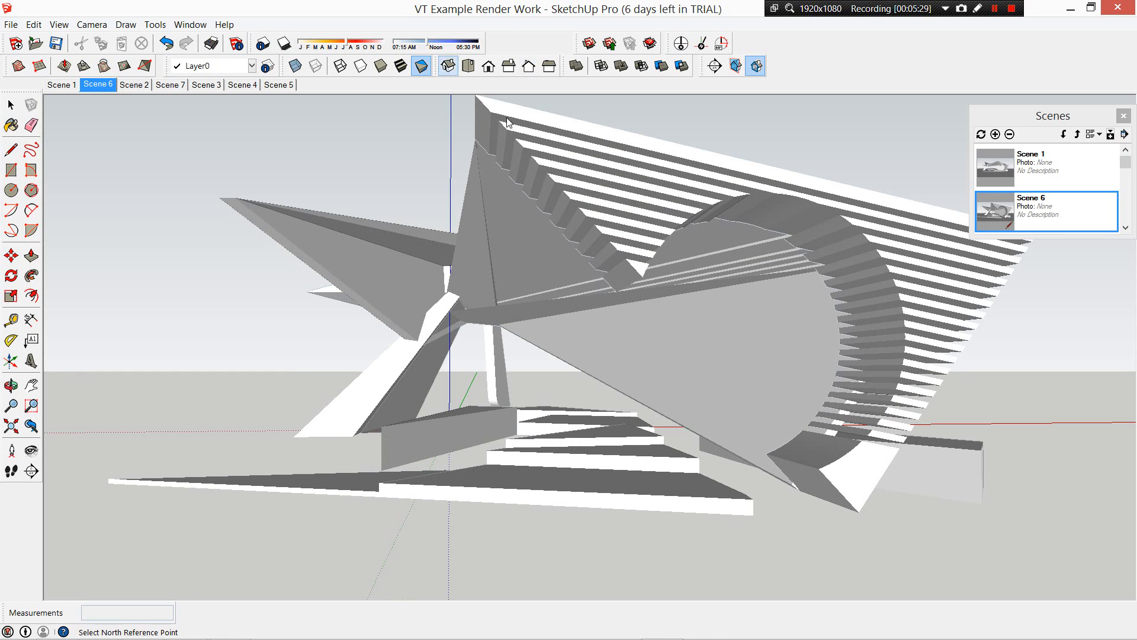
{"action": "left_click", "coordinate": [282, 42]}
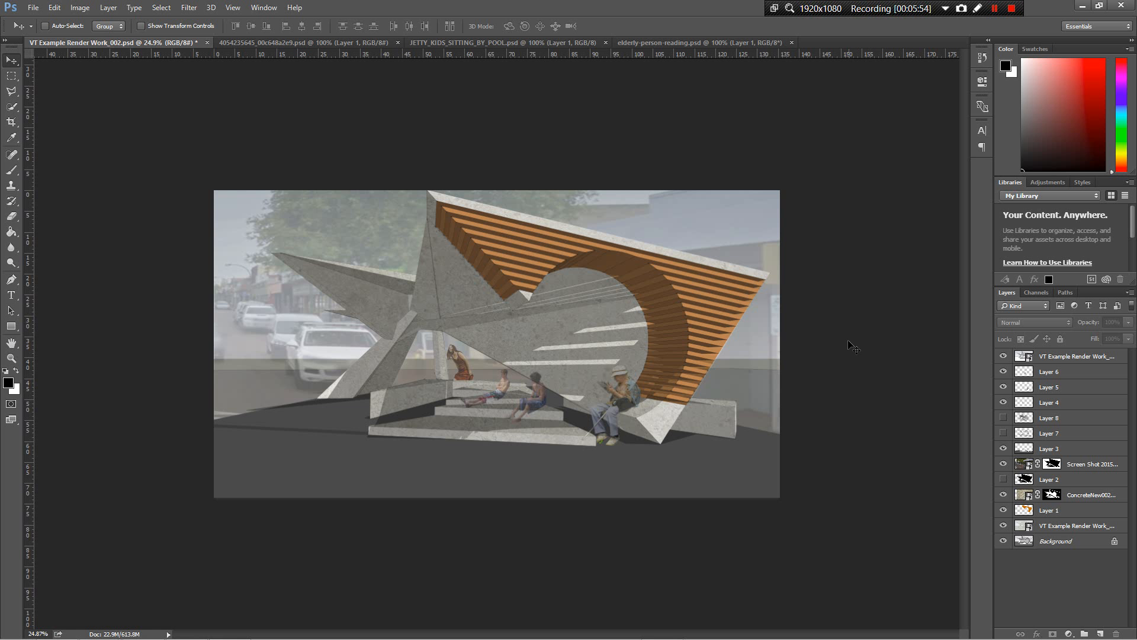
{"action": "mouse_move", "coordinate": [888, 309]}
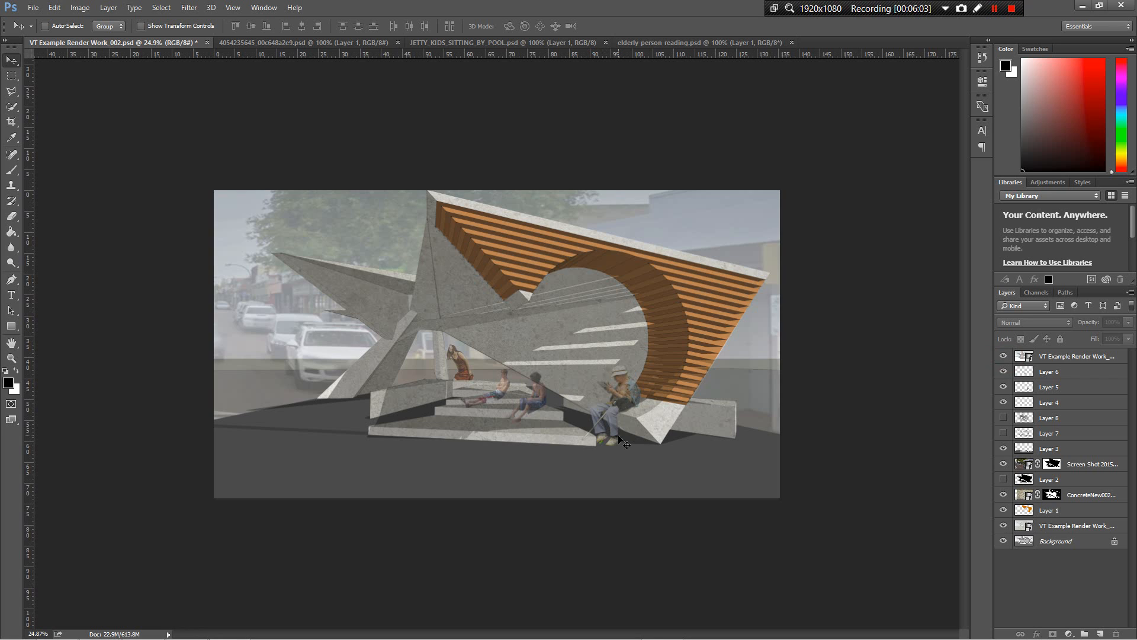
{"action": "mouse_move", "coordinate": [639, 383]}
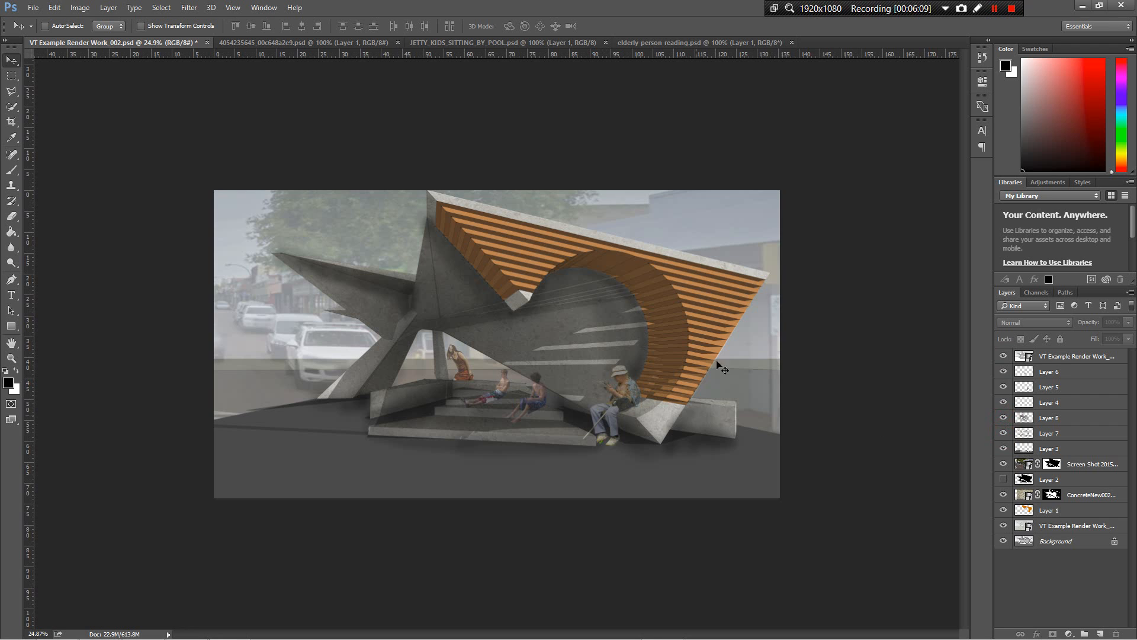
{"action": "mouse_move", "coordinate": [443, 240]}
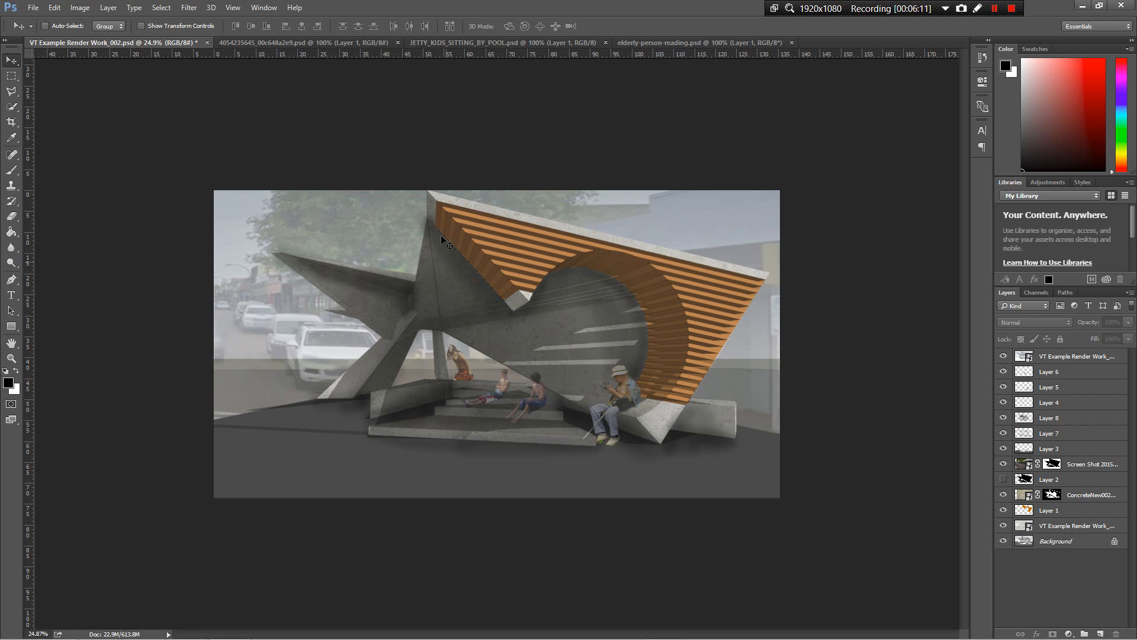
{"action": "mouse_move", "coordinate": [662, 440]}
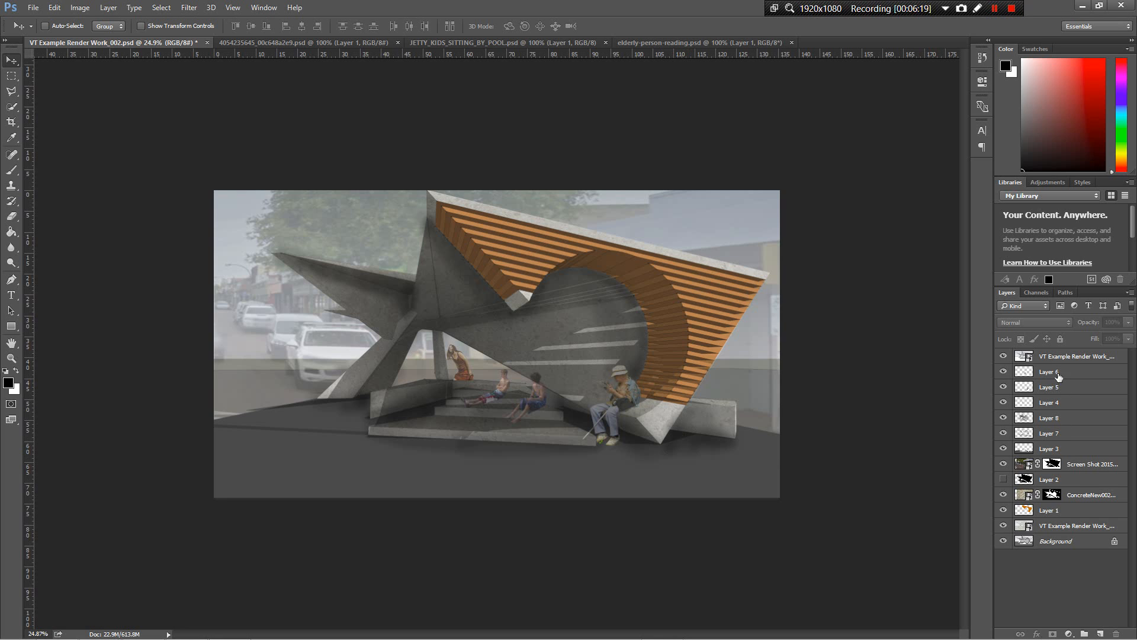
Hide the Layer 8 and Layer 7 dark shading overlays.
{"action": "left_click", "coordinate": [1002, 417]}
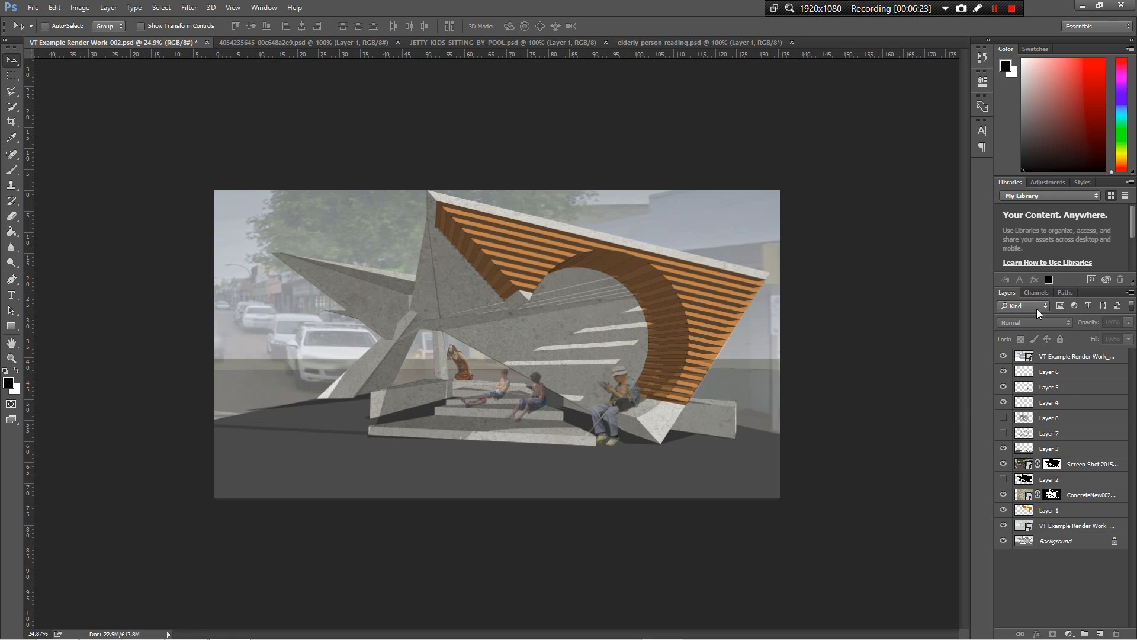
{"action": "mouse_move", "coordinate": [928, 486]}
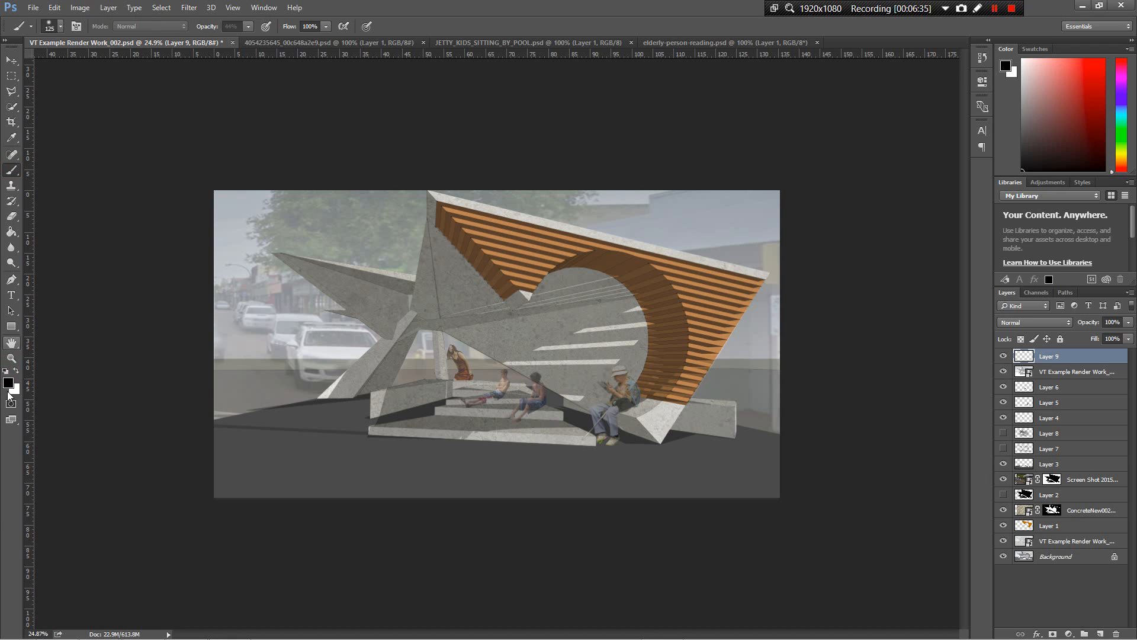
Paint soft black shadows under the base's right end and near the seated man's feet.
{"action": "left_click", "coordinate": [235, 26]}
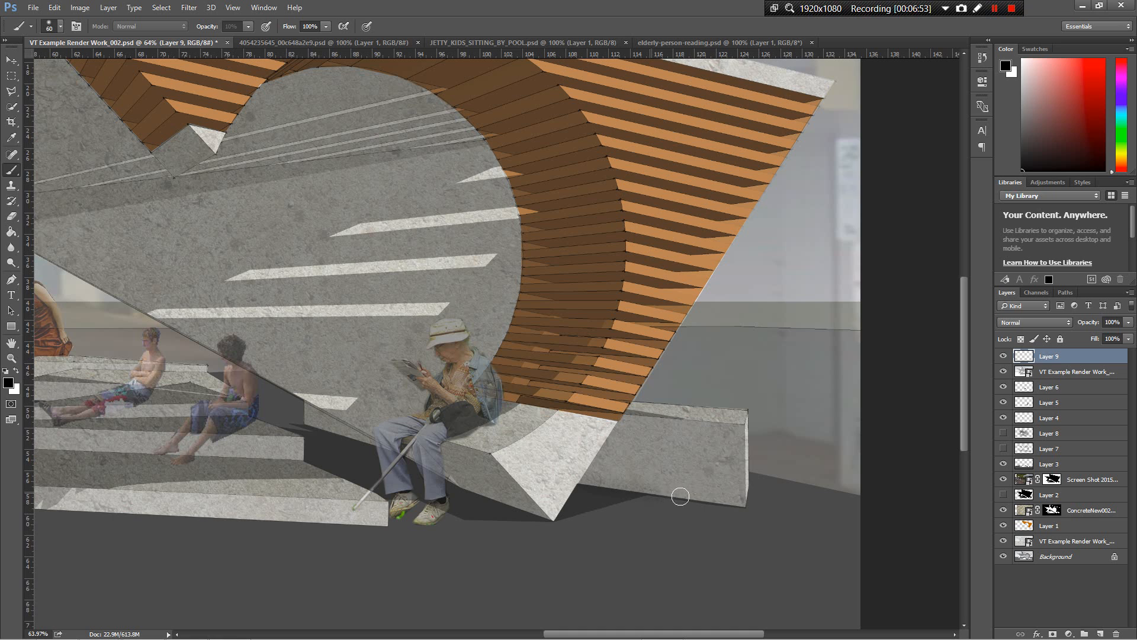
{"action": "mouse_move", "coordinate": [576, 504]}
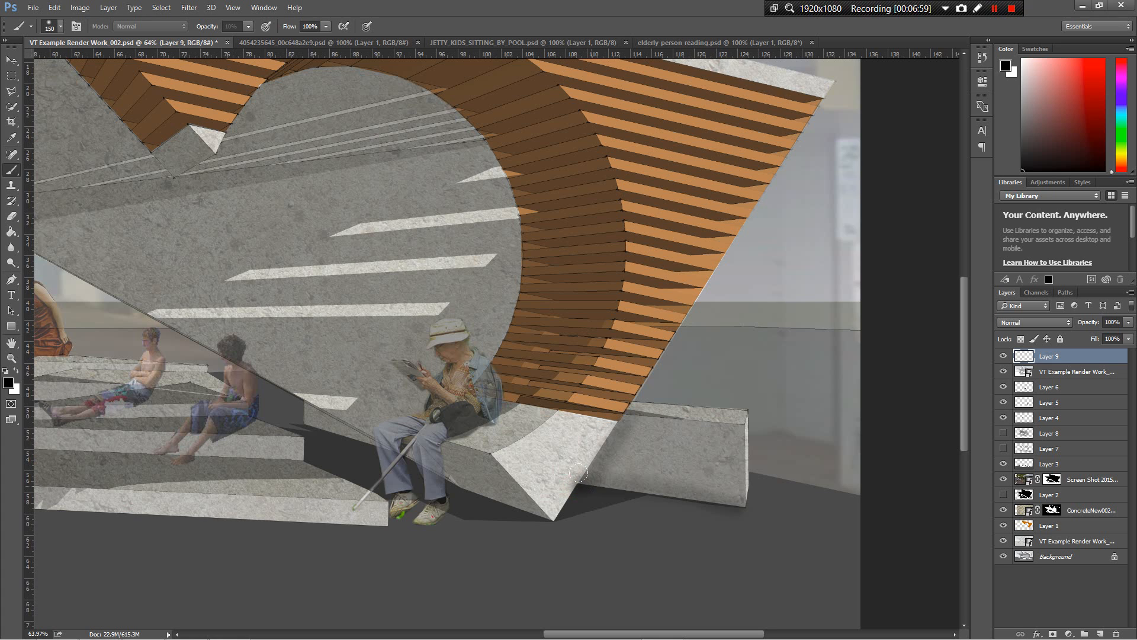
{"action": "left_click", "coordinate": [602, 516]}
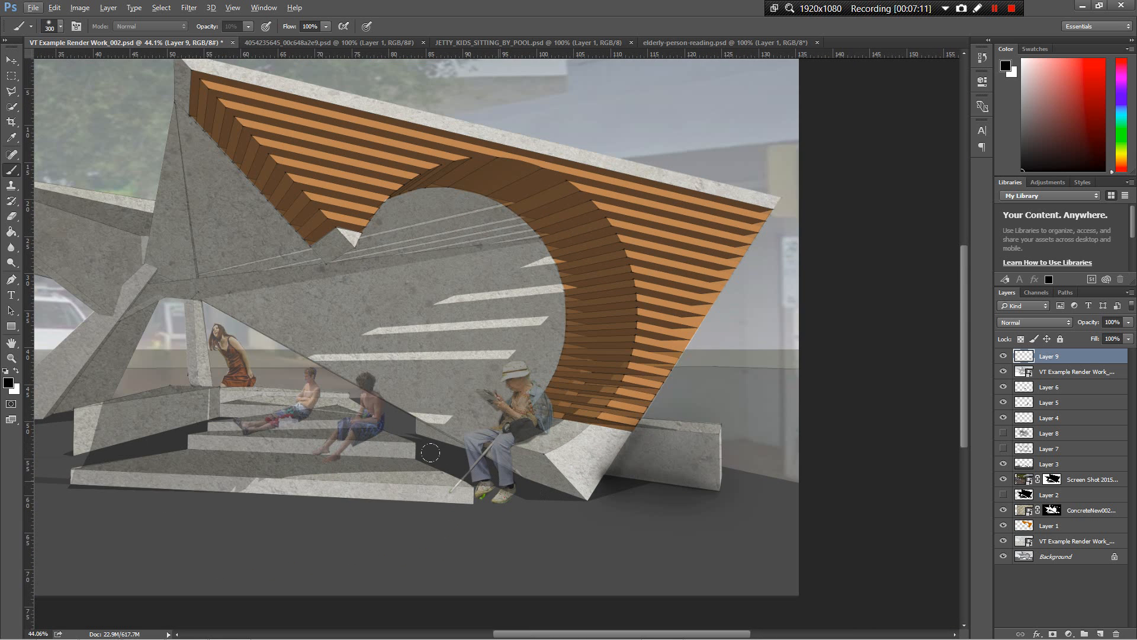
{"action": "mouse_move", "coordinate": [535, 495]}
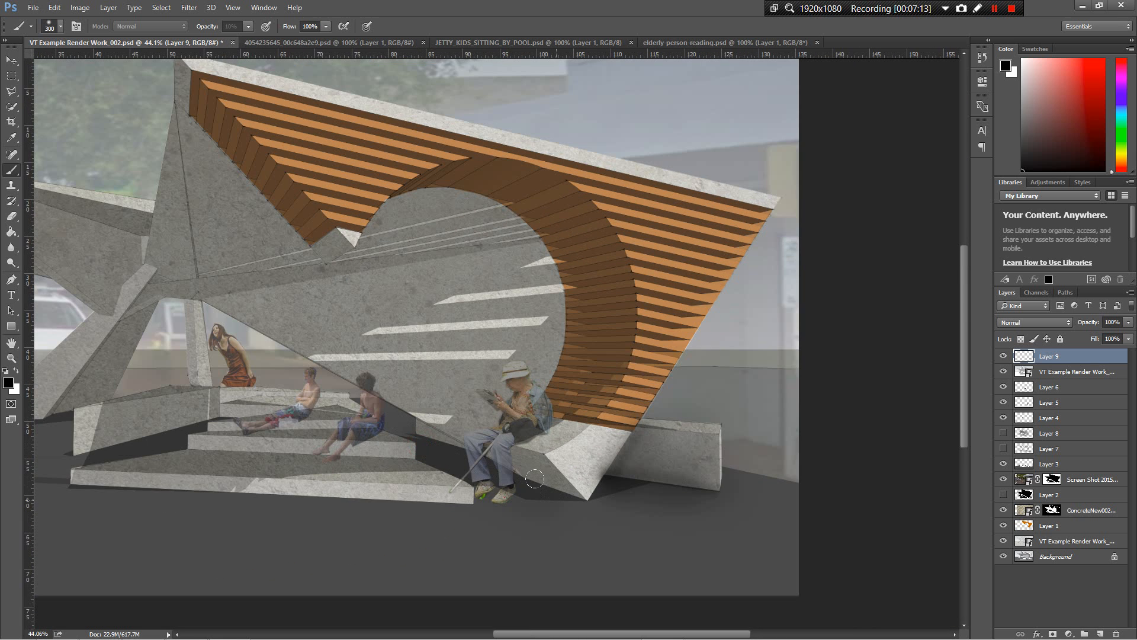
{"action": "left_click", "coordinate": [520, 478]}
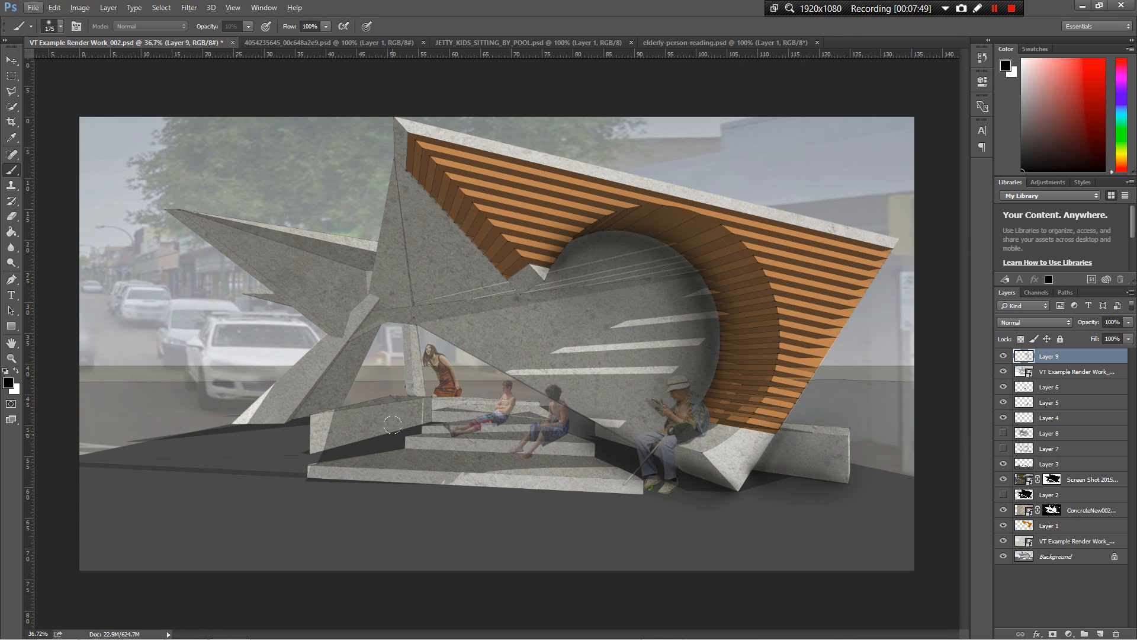
{"action": "mouse_move", "coordinate": [568, 347]}
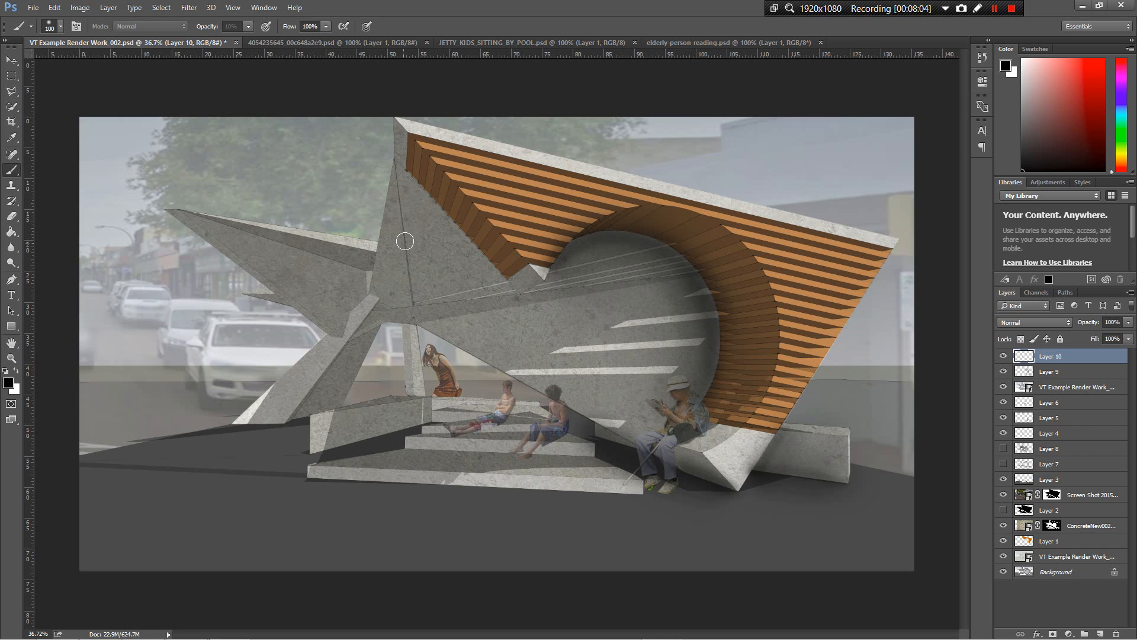
{"action": "mouse_move", "coordinate": [410, 320]}
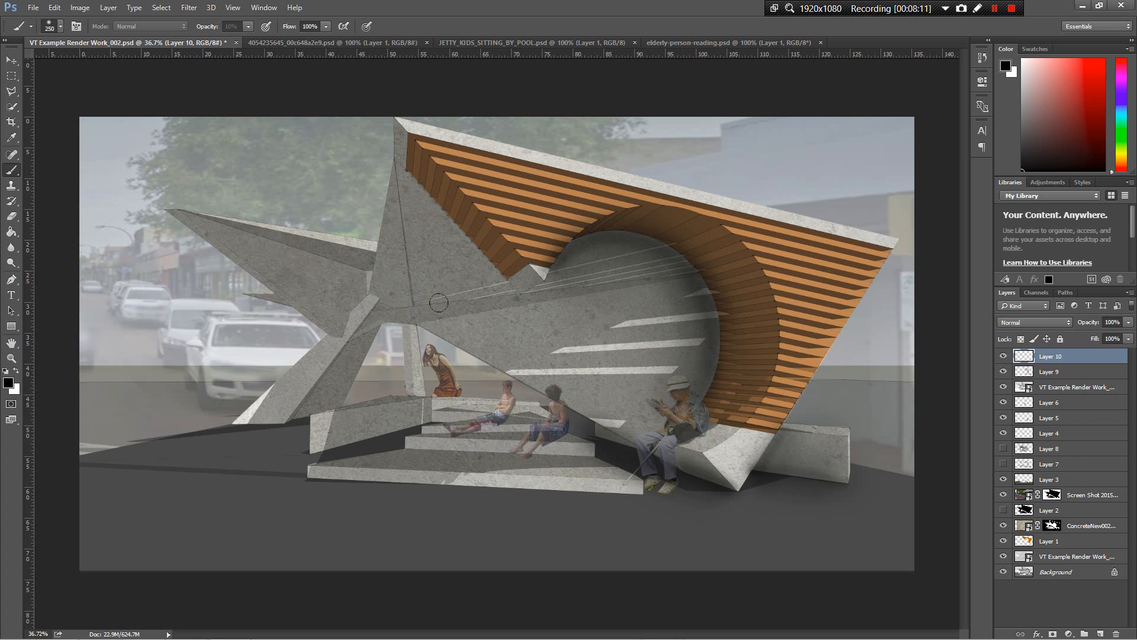
{"action": "mouse_move", "coordinate": [462, 160]}
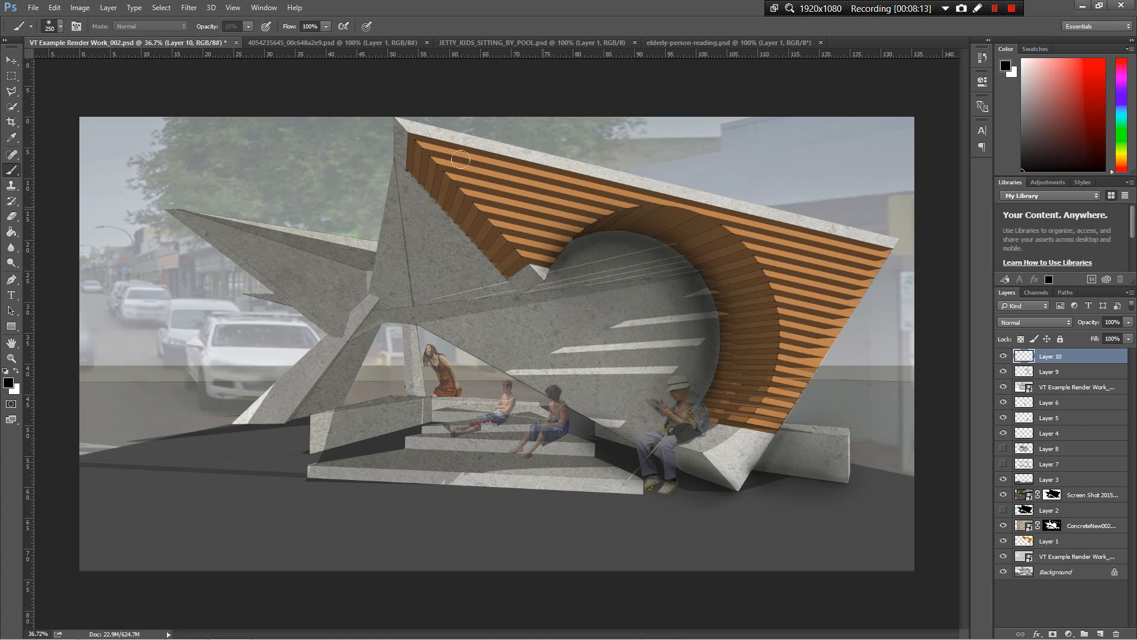
{"action": "mouse_move", "coordinate": [396, 316]}
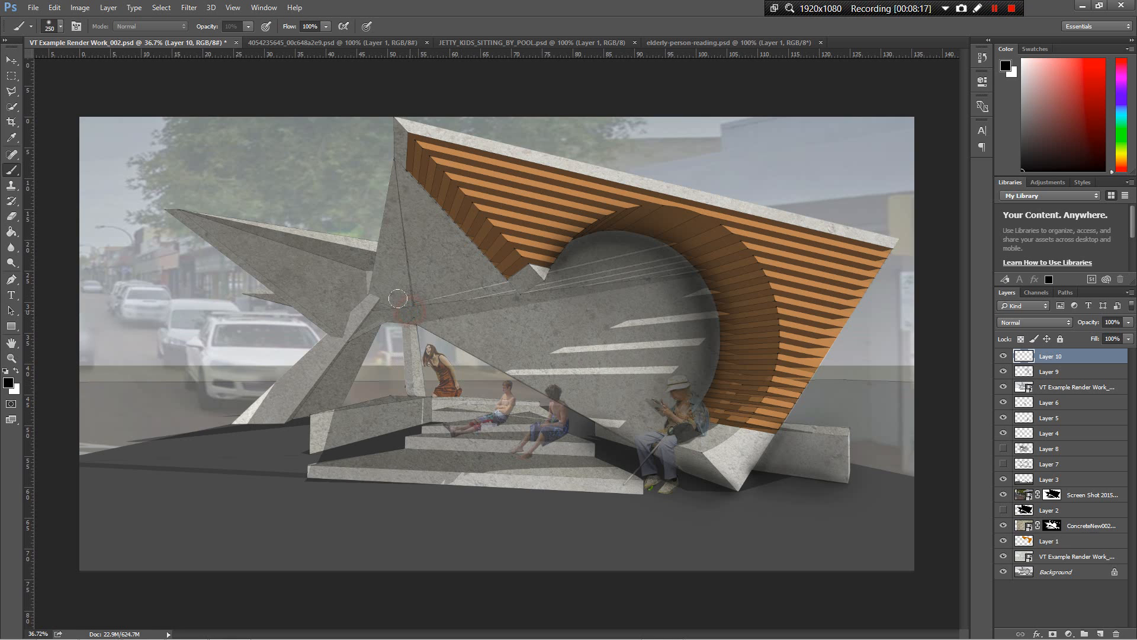
{"action": "mouse_move", "coordinate": [387, 280]}
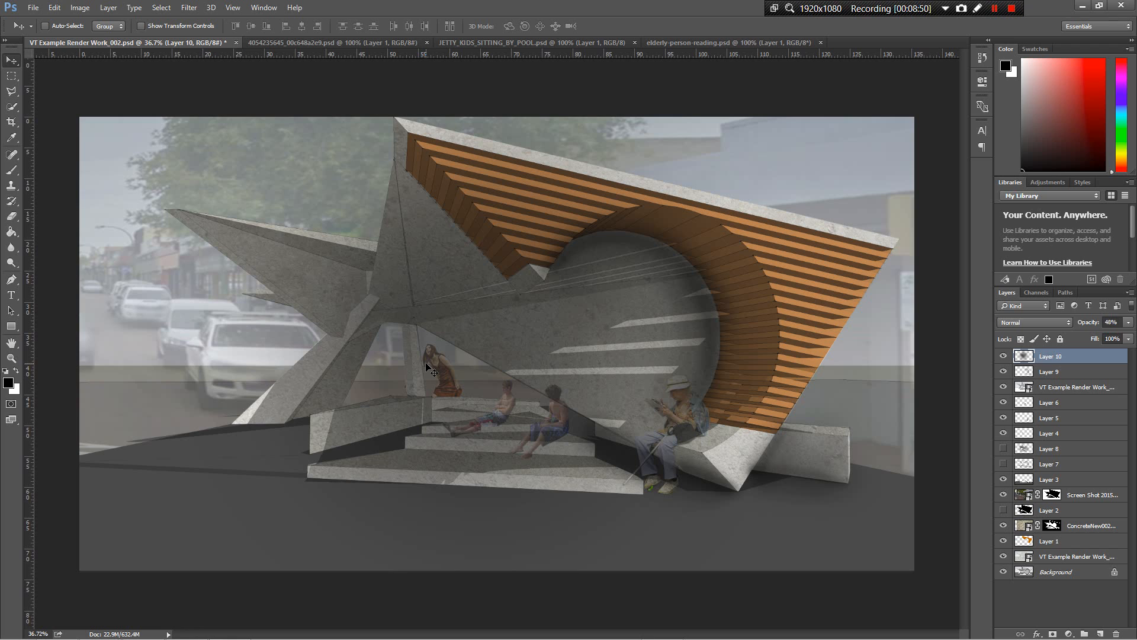
{"action": "mouse_move", "coordinate": [409, 380]}
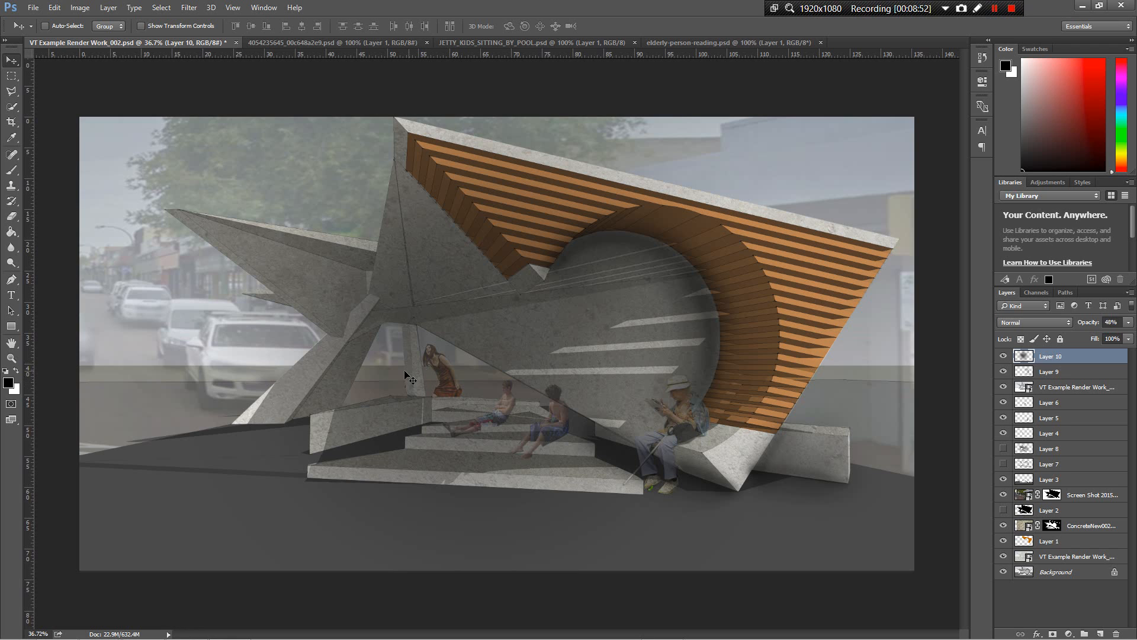
{"action": "mouse_move", "coordinate": [983, 428]}
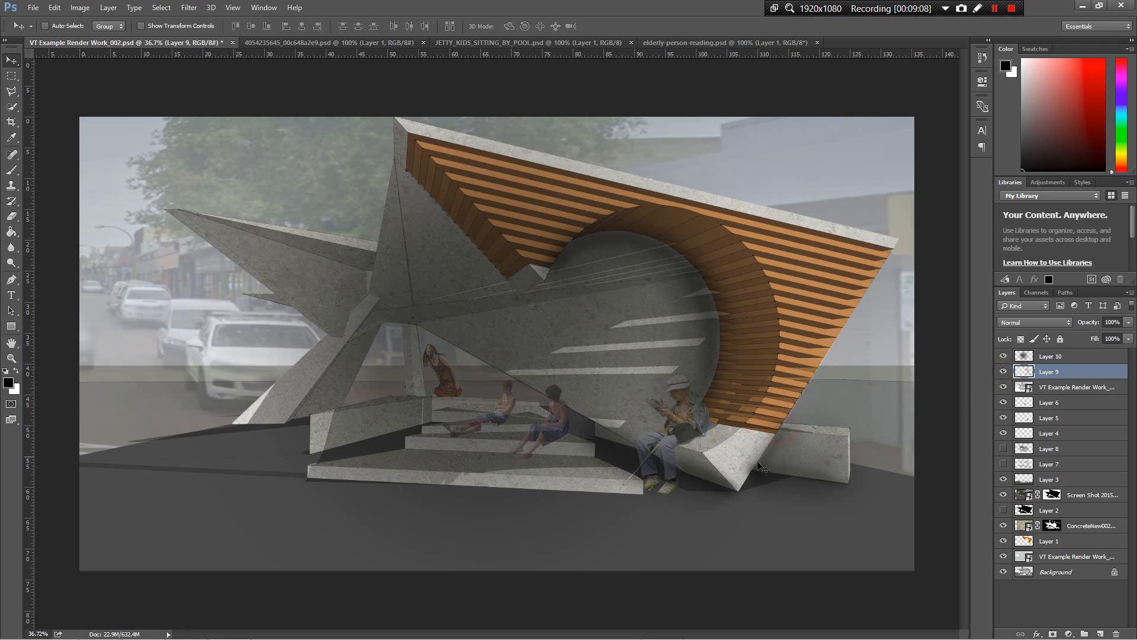
{"action": "mouse_move", "coordinate": [817, 350]}
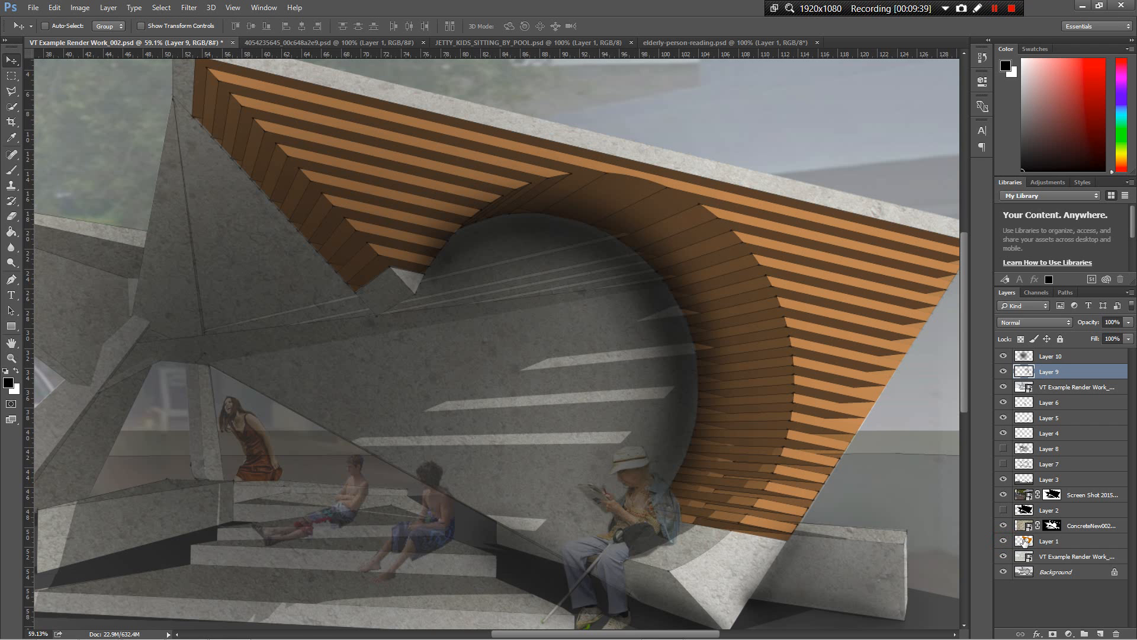
{"action": "mouse_move", "coordinate": [1024, 541]}
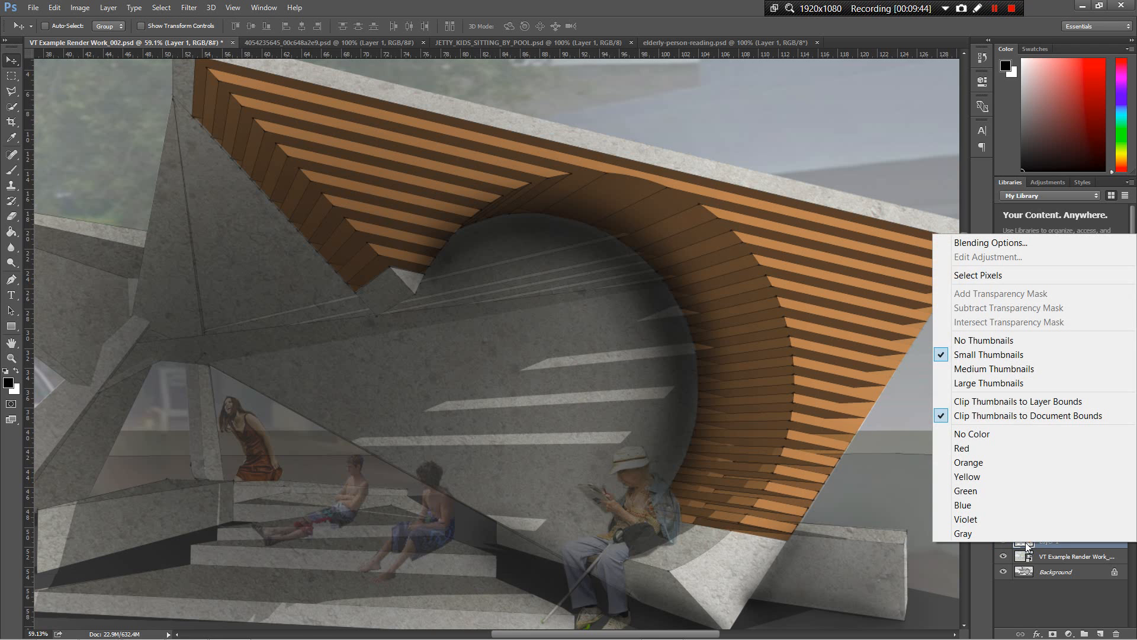
{"action": "mouse_move", "coordinate": [982, 275]}
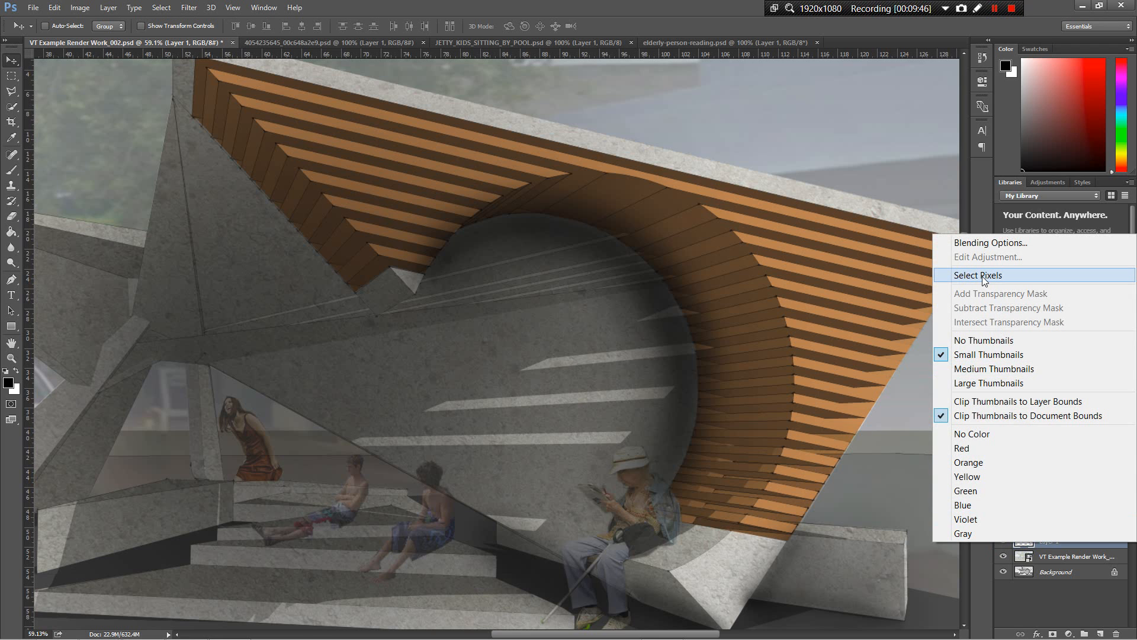
Load the timber arc layer's pixels as a selection and set Layer 9 to 78% opacity.
{"action": "left_click", "coordinate": [978, 275]}
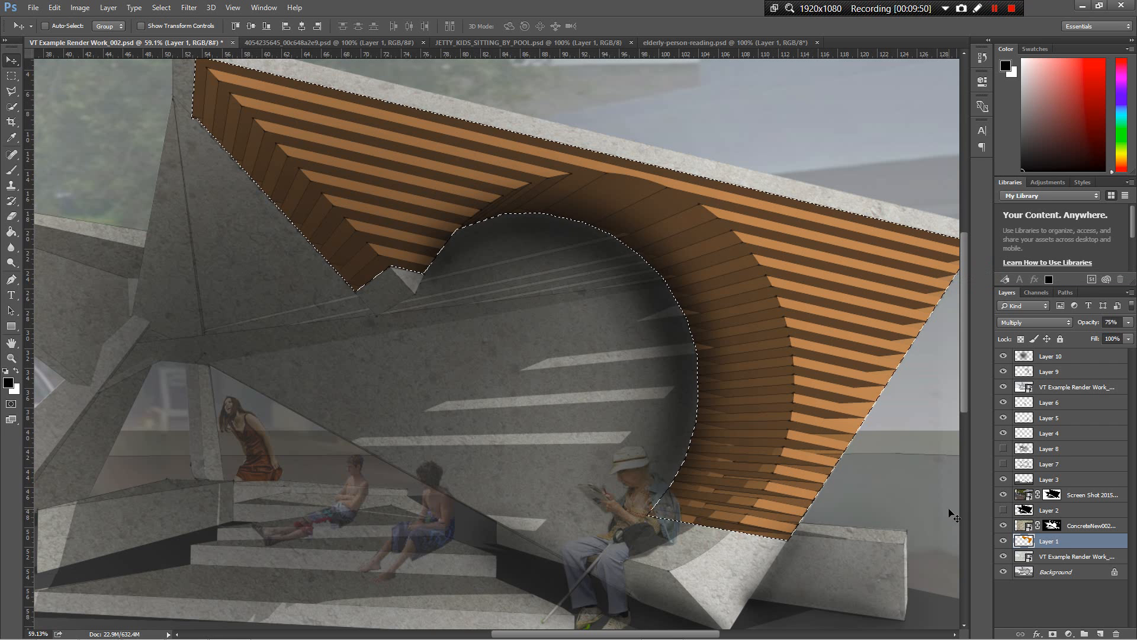
{"action": "left_click", "coordinate": [1048, 372]}
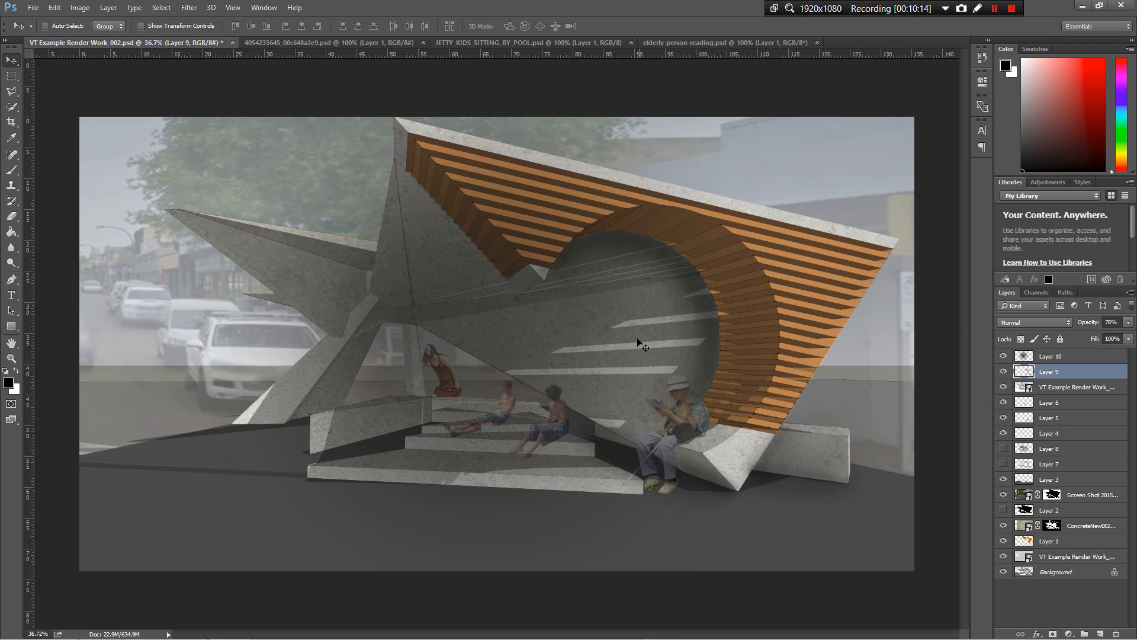
{"action": "mouse_move", "coordinate": [894, 439]}
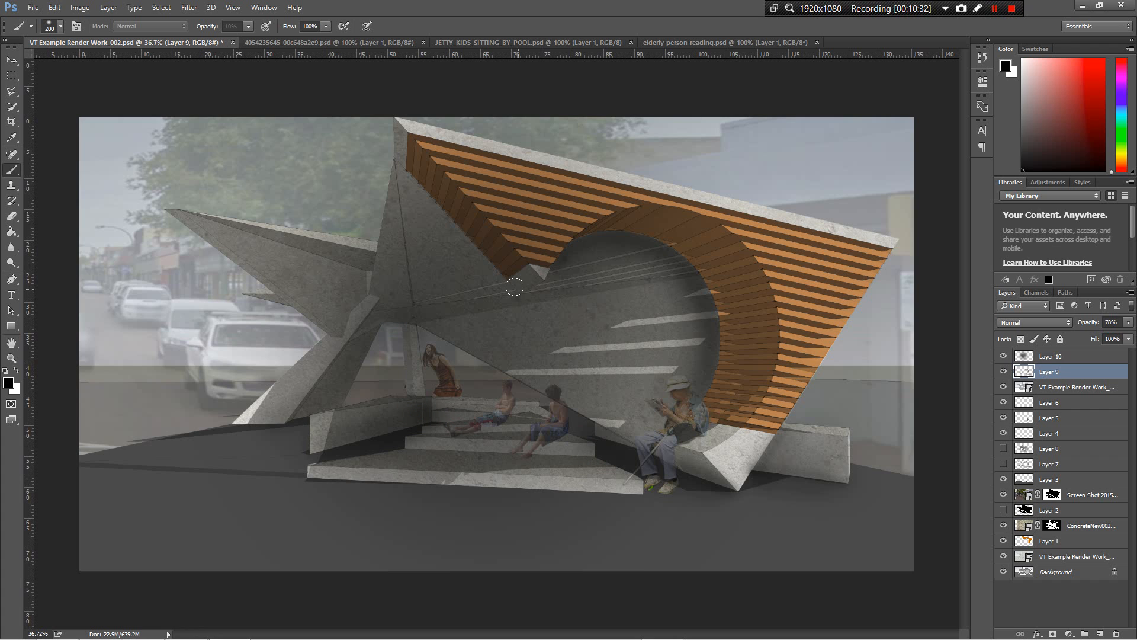
{"action": "mouse_move", "coordinate": [625, 402]}
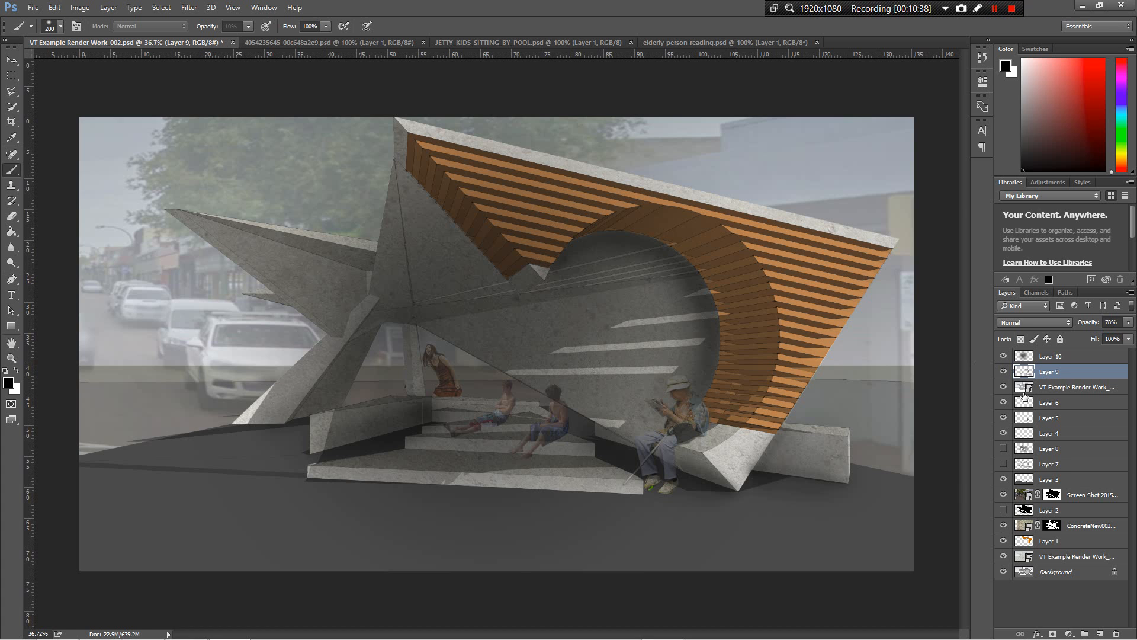
Reselect the timber arc's pixels, then hide and reshow the edge shadow and darkness layers.
{"action": "right_click", "coordinate": [1024, 387]}
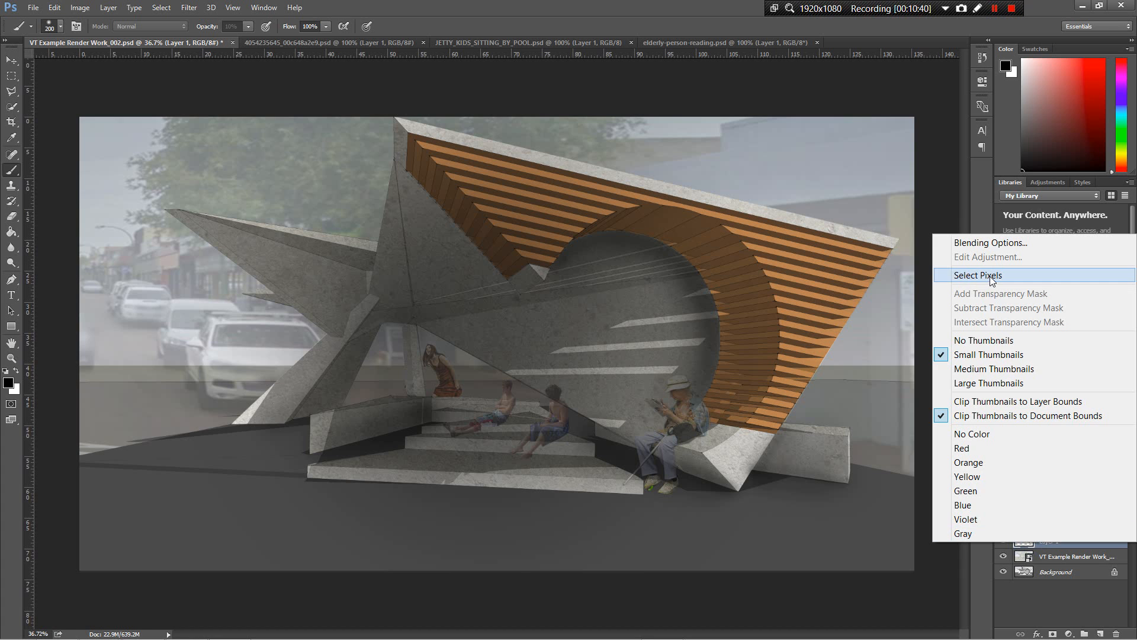
{"action": "left_click", "coordinate": [978, 275]}
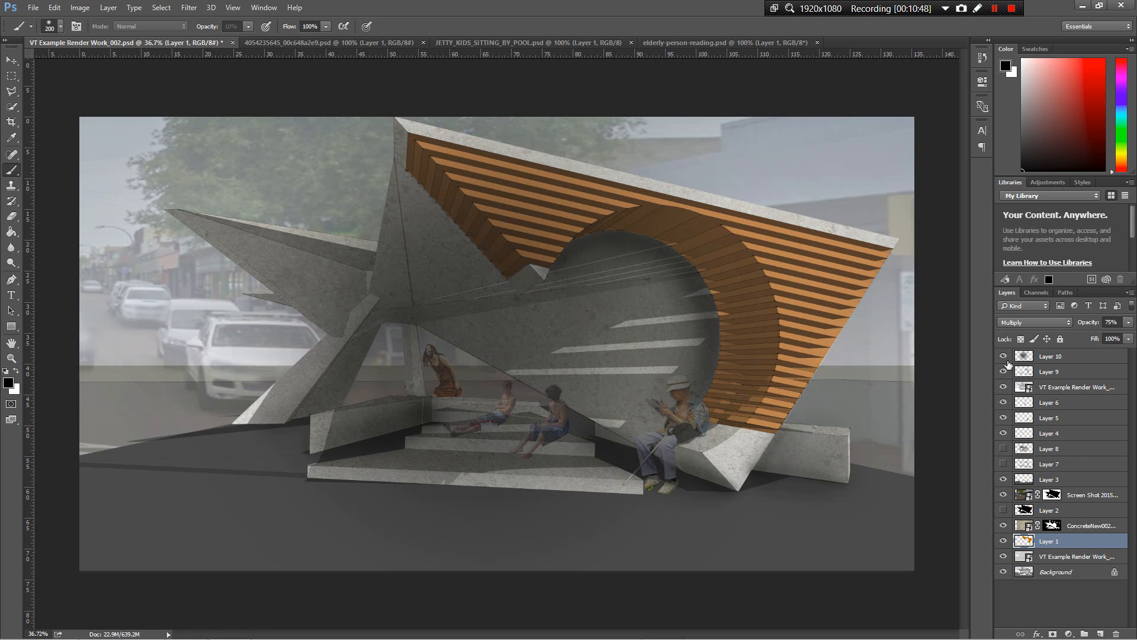
{"action": "left_click", "coordinate": [1003, 356]}
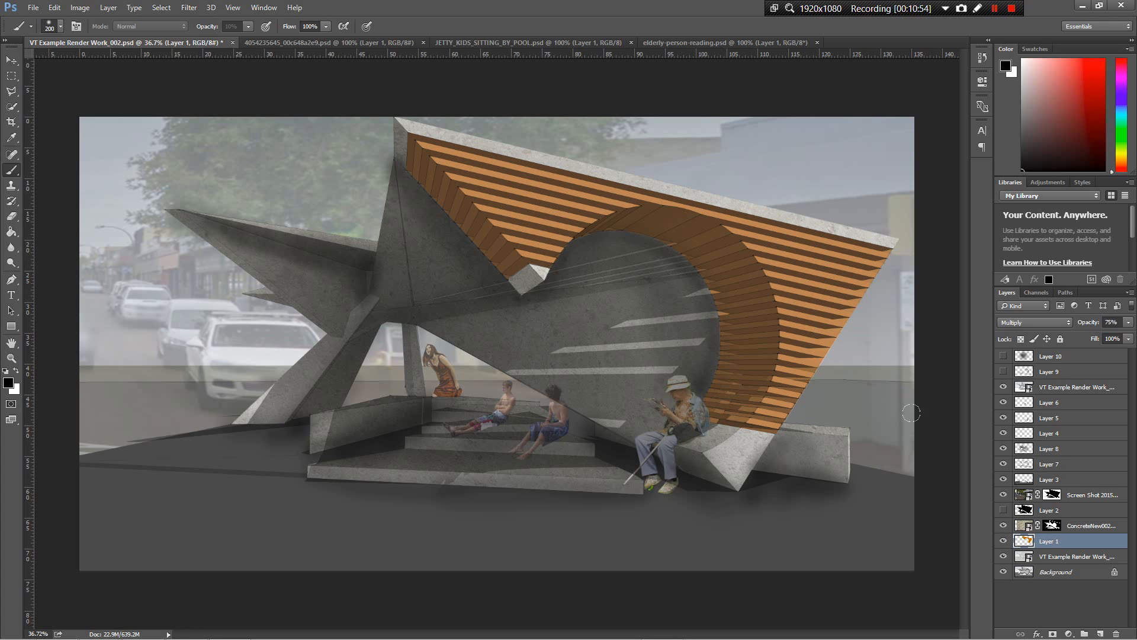
{"action": "left_click", "coordinate": [1003, 463]}
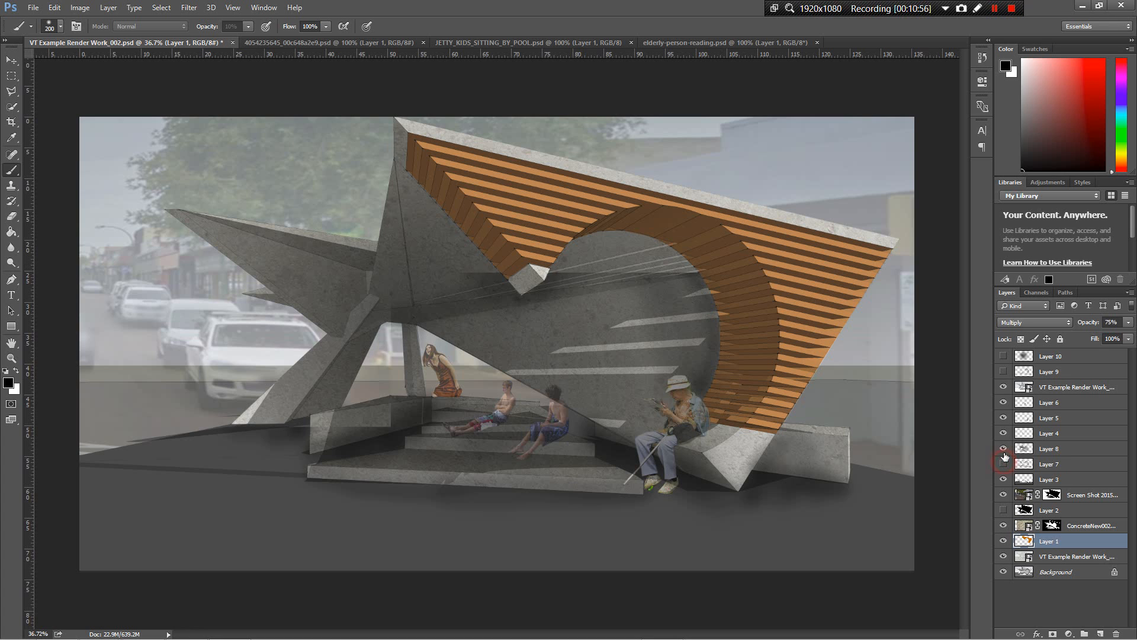
{"action": "left_click", "coordinate": [1003, 355]}
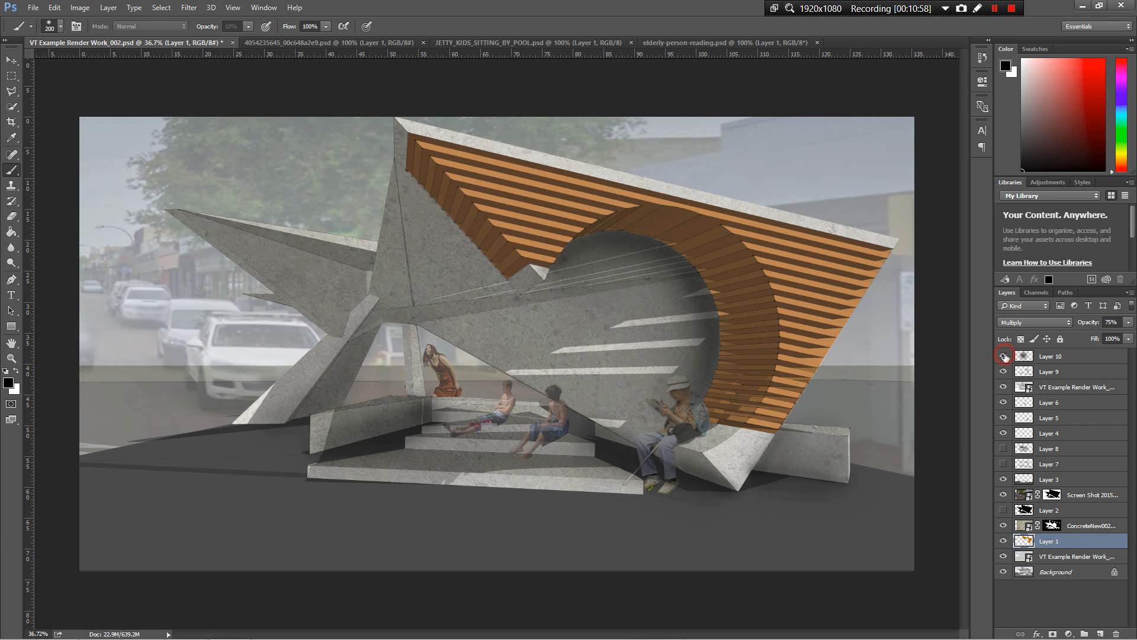
{"action": "left_click", "coordinate": [1003, 371]}
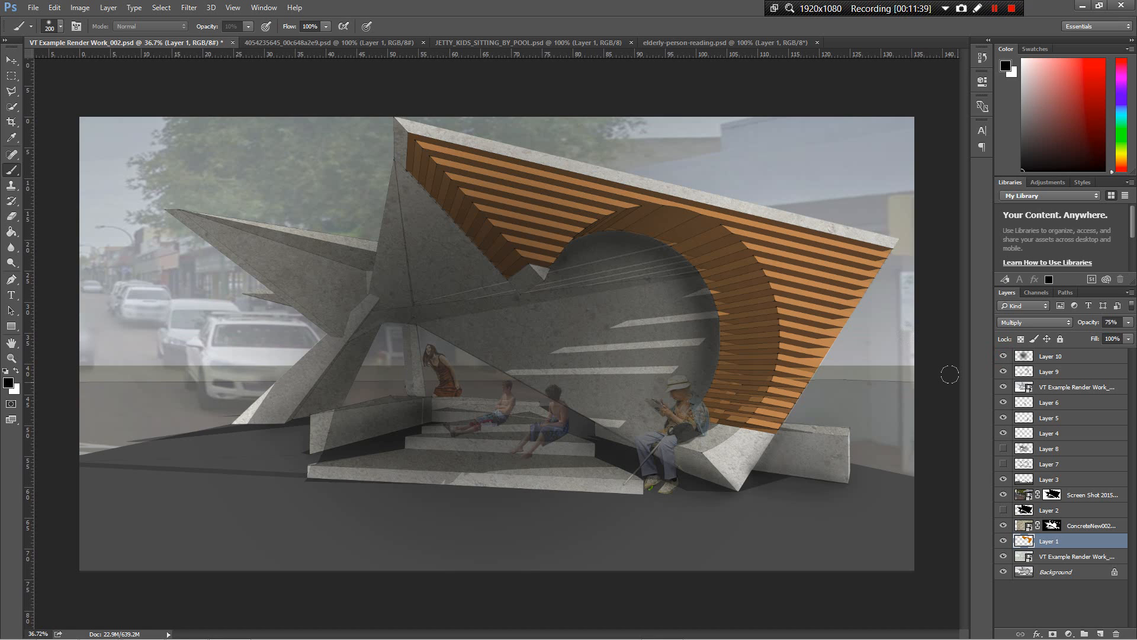
{"action": "mouse_move", "coordinate": [931, 378]}
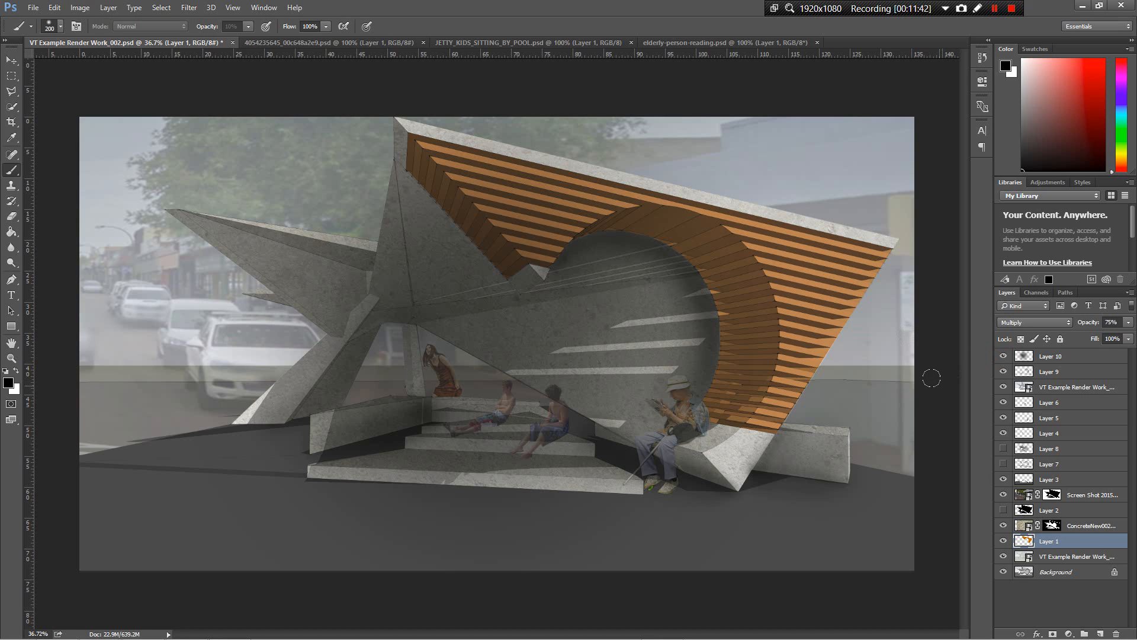
{"action": "mouse_move", "coordinate": [928, 368]}
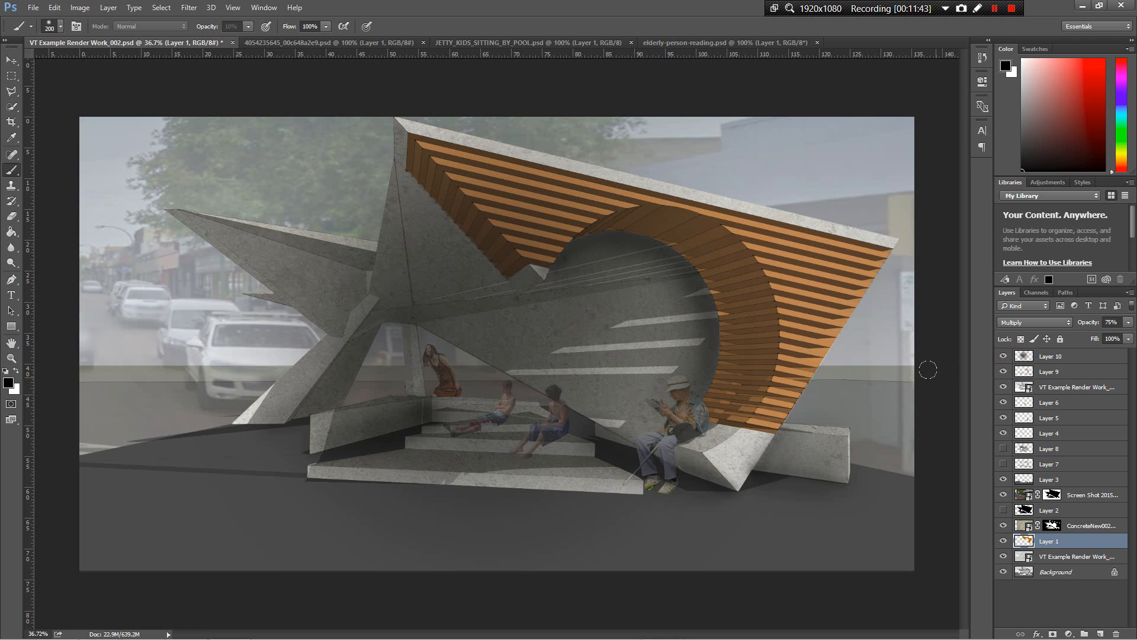